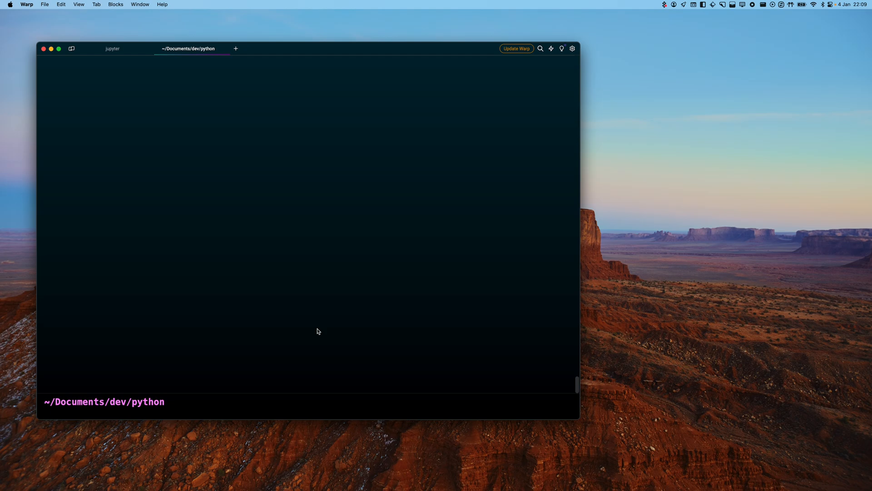
mouse_move(307, 316)
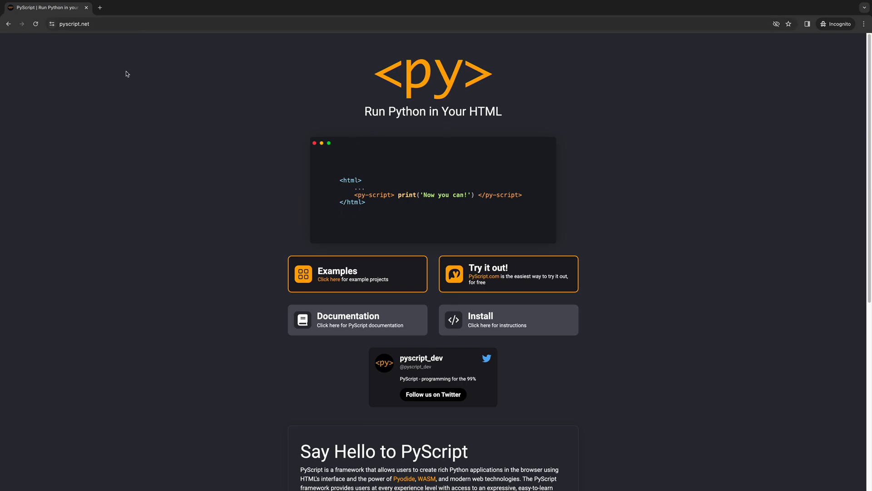
Scroll down through the pyscript.net homepage and back to the top, twice.
scroll(down, 3)
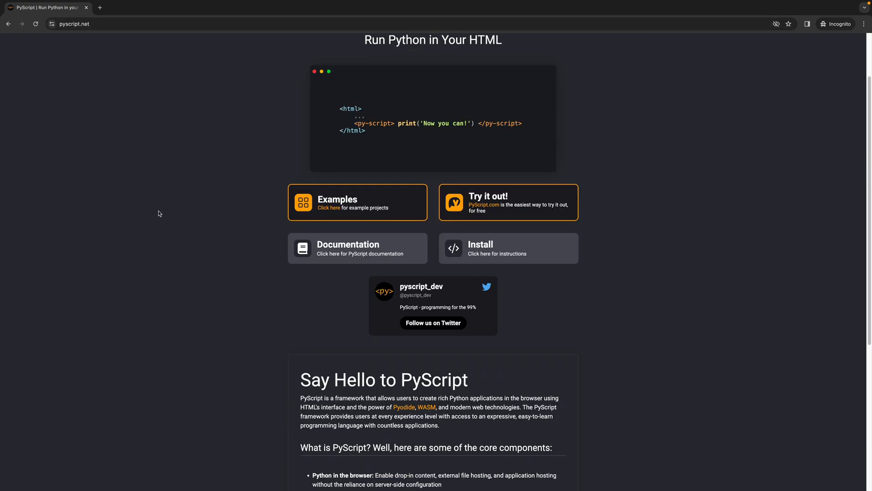
scroll(up, 3)
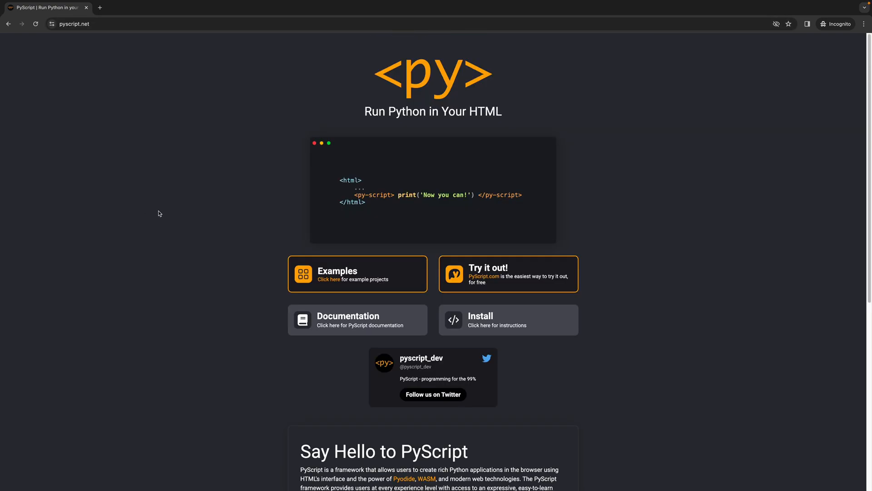
scroll(down, 3)
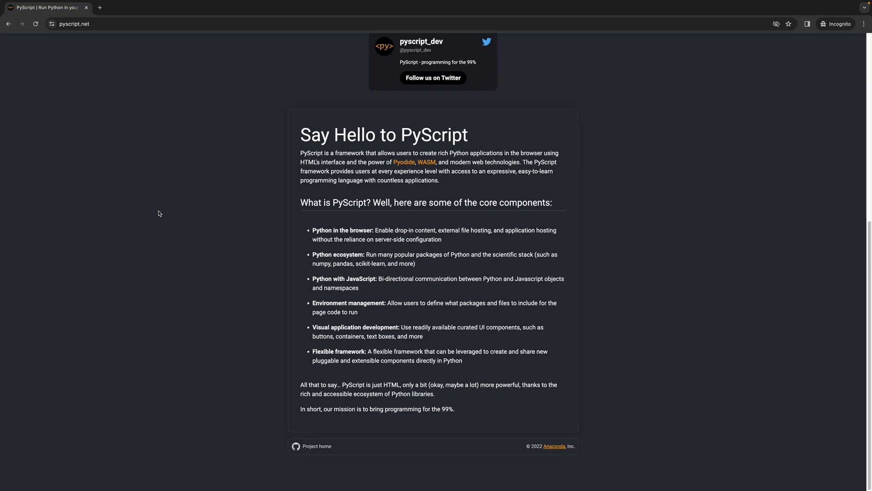
scroll(up, 3)
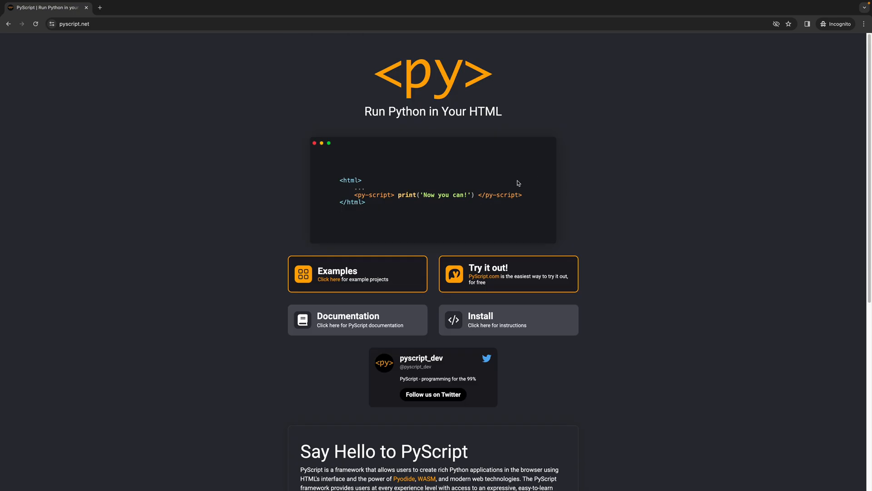
mouse_move(494, 193)
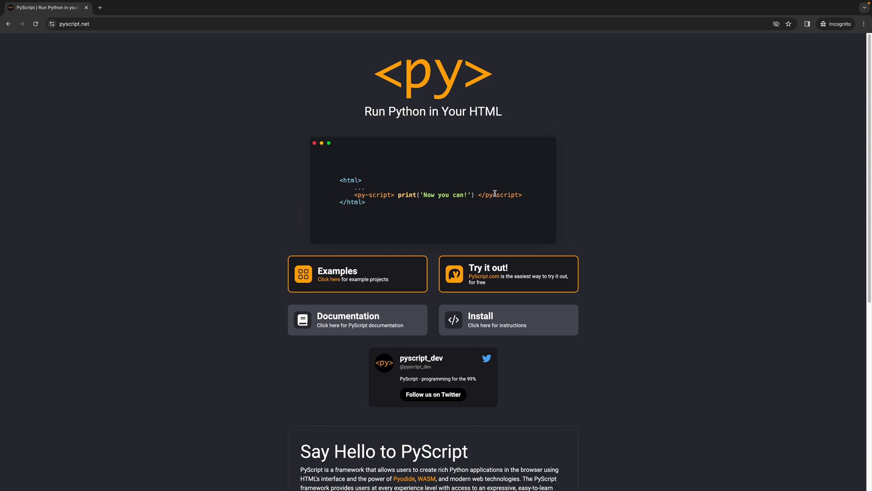
mouse_move(315, 186)
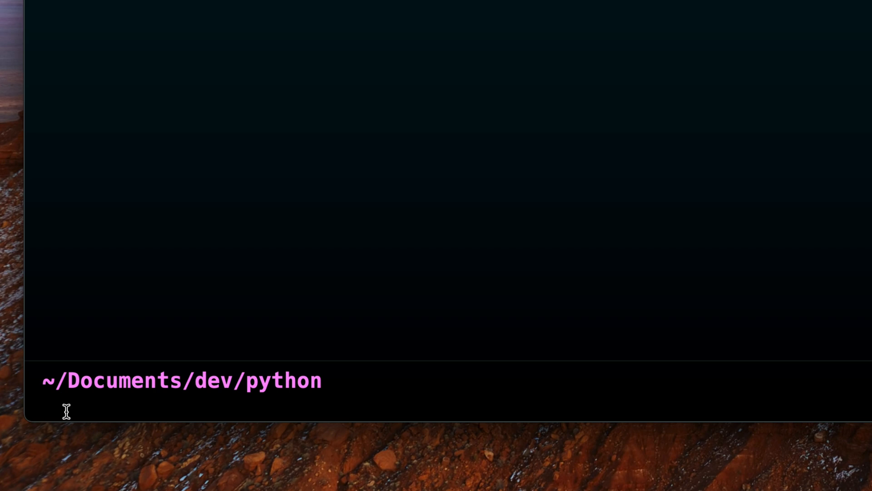
Create the pyscriptdemo folder, enter it, and open it in VS Code with 'code .'.
text(mkdir pyscriptdemo)
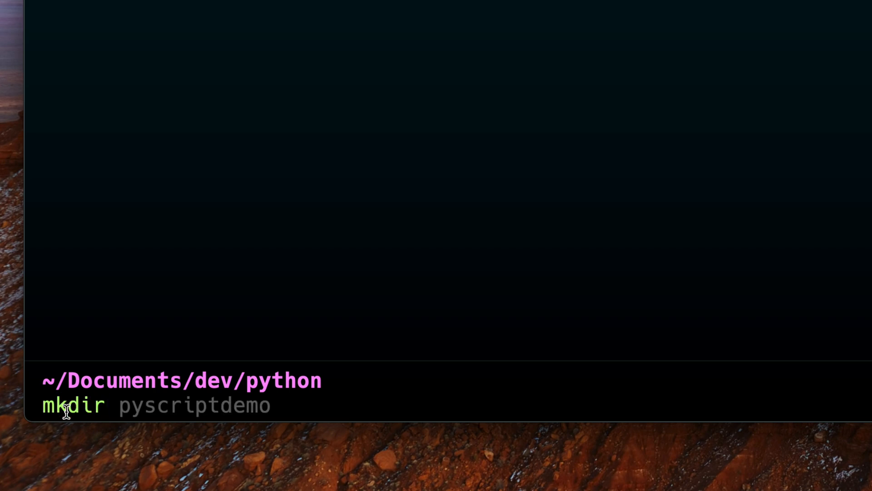
key(Return)
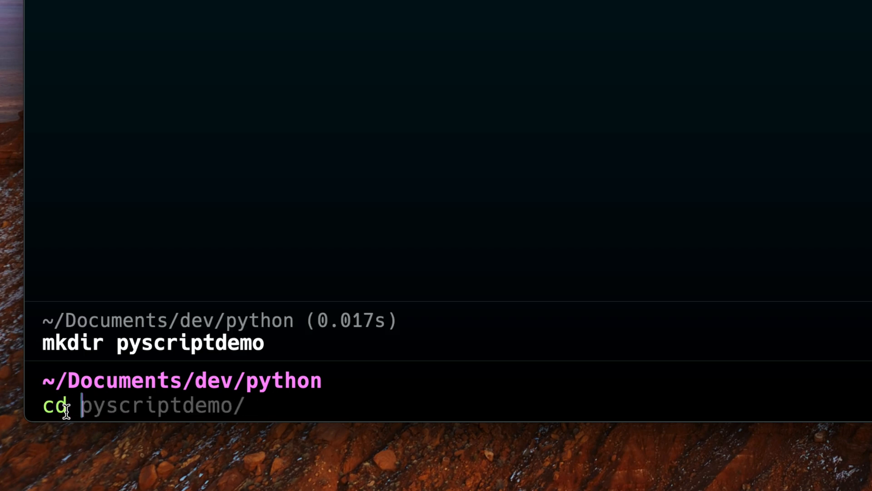
key(Return)
text(code .)
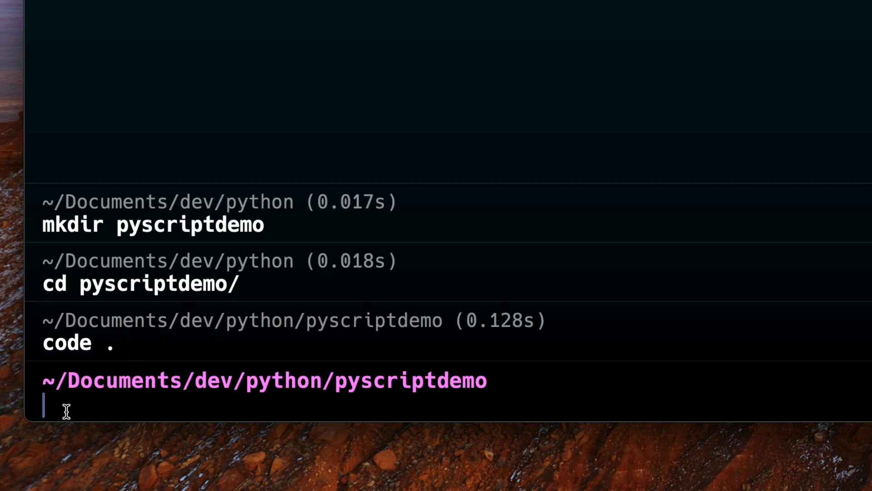
key(Return)
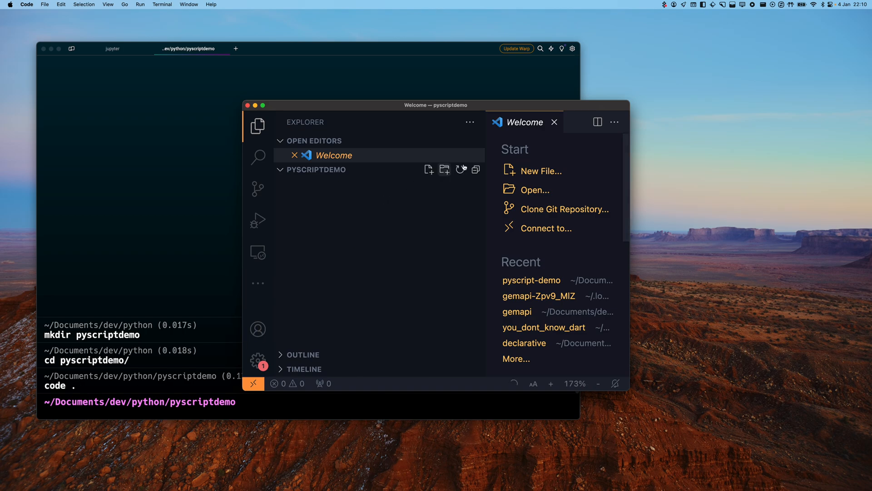
Close the Welcome page and add a new file named index.html.
click(554, 122)
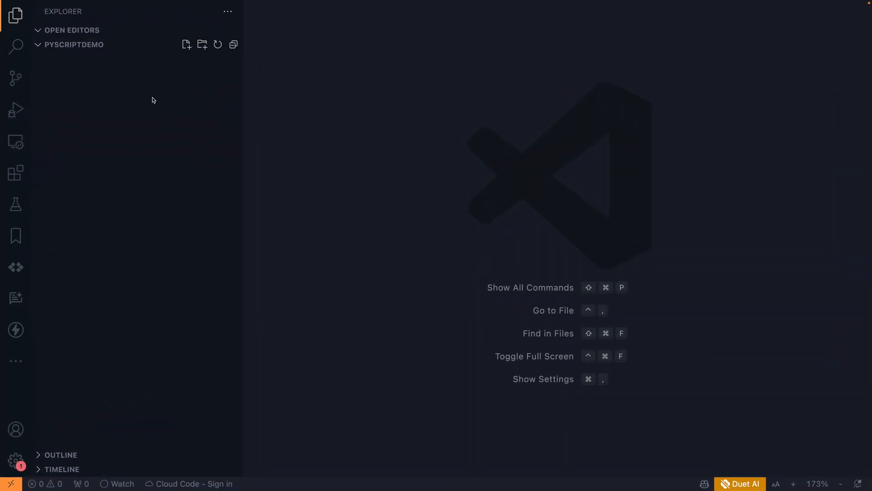
click(186, 45)
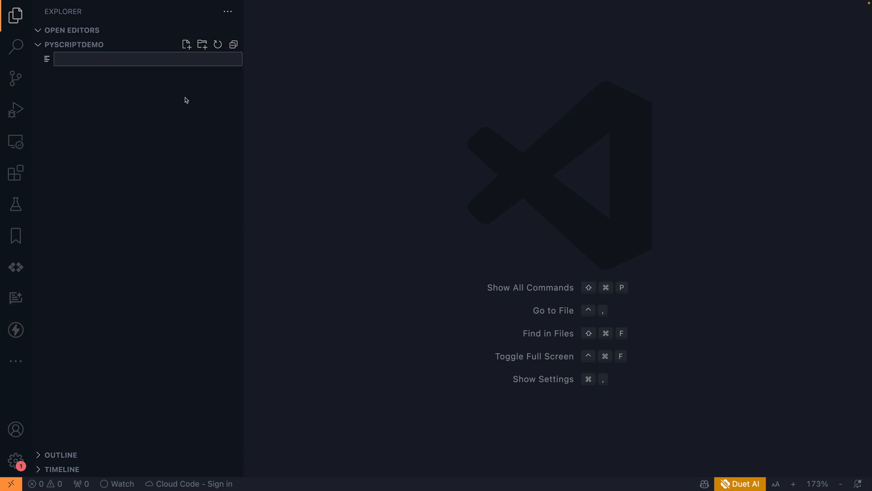
text(index.)
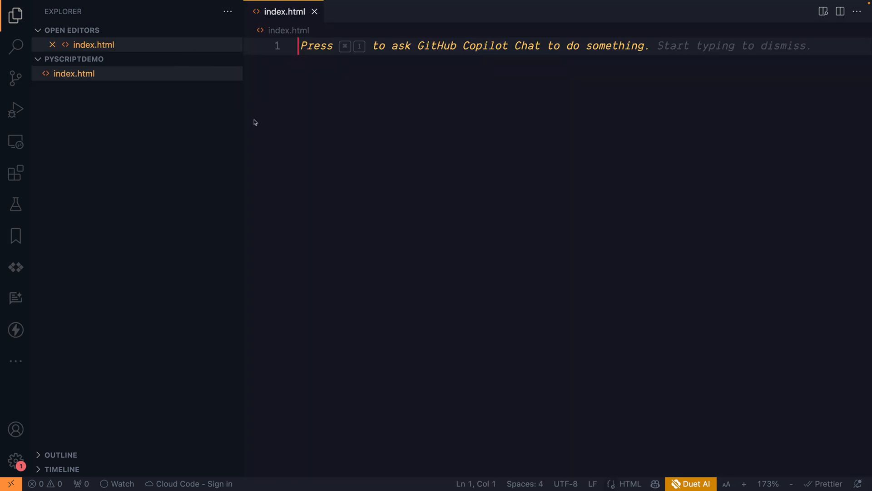
Expand the HTML boilerplate and change the page title from Document to 'PyScript Demo'.
text(htm)
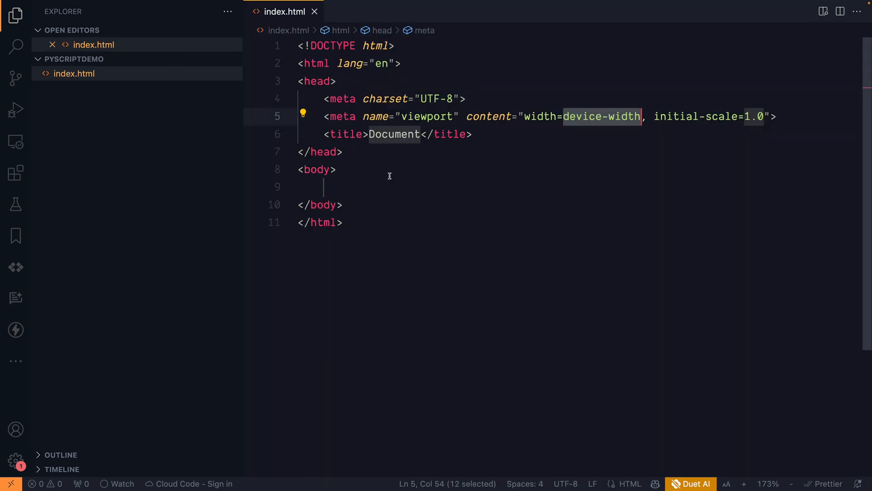
double_click(394, 134)
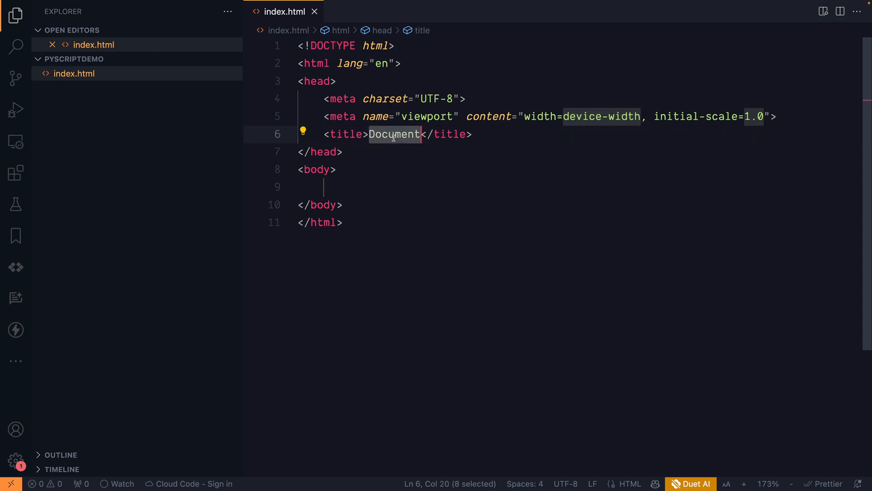
text(PyScript Dem)
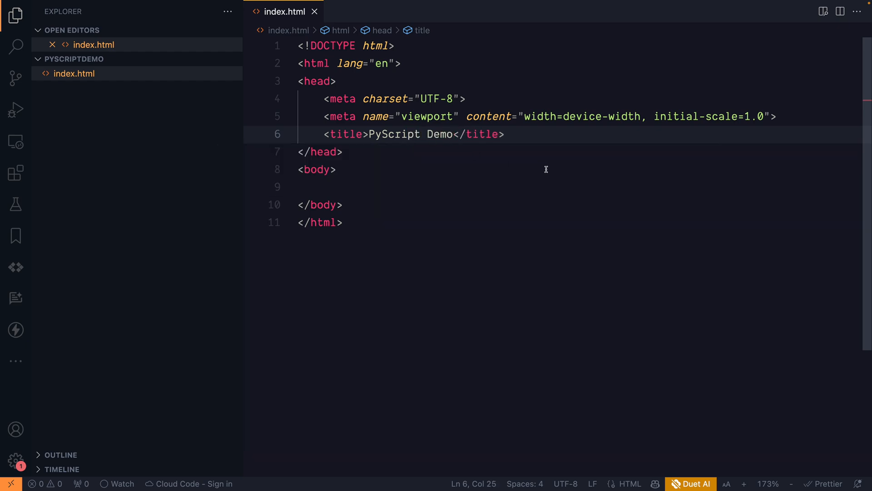
Add a script tag with type="module" inside the page head.
text(M)
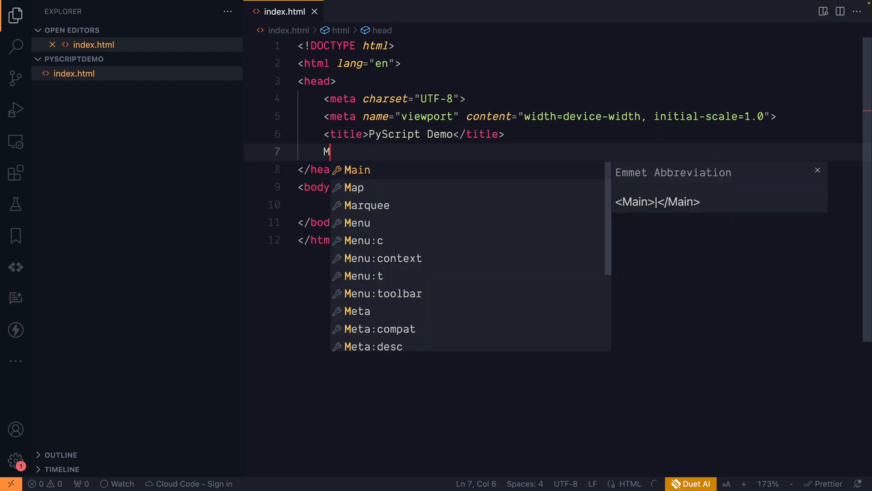
text(<head<)
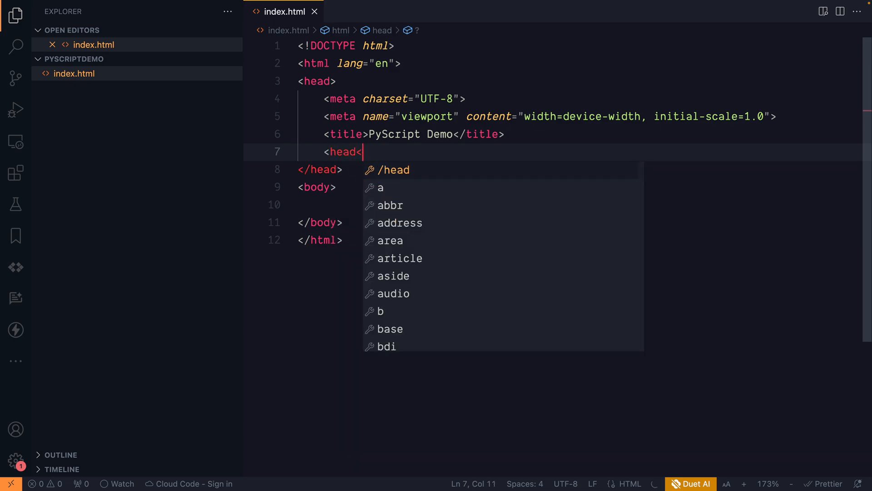
text(script ></script>)
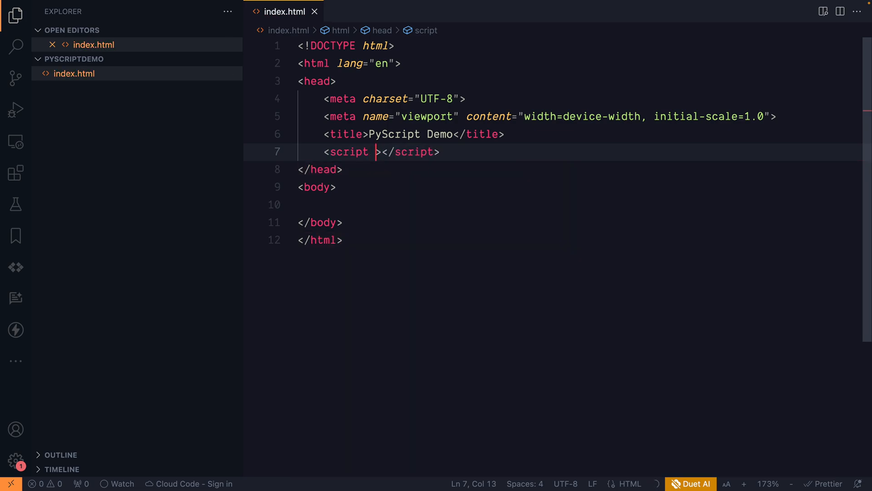
text(type="")
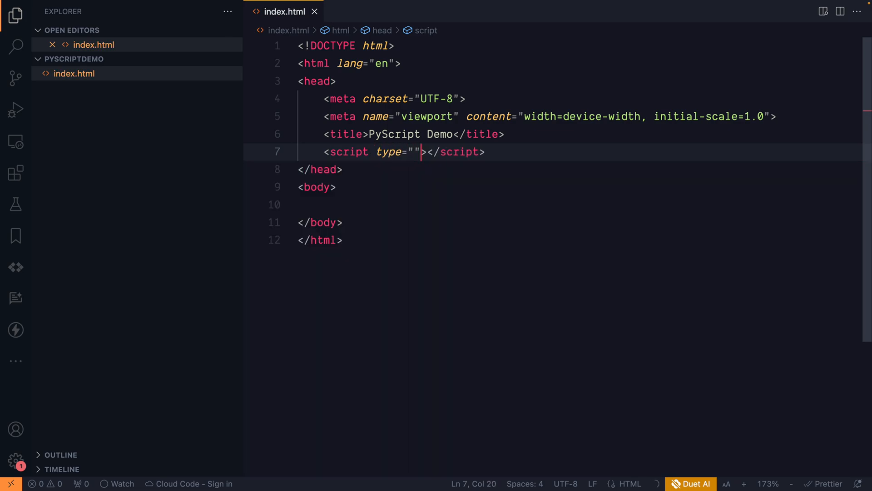
text(moduke)
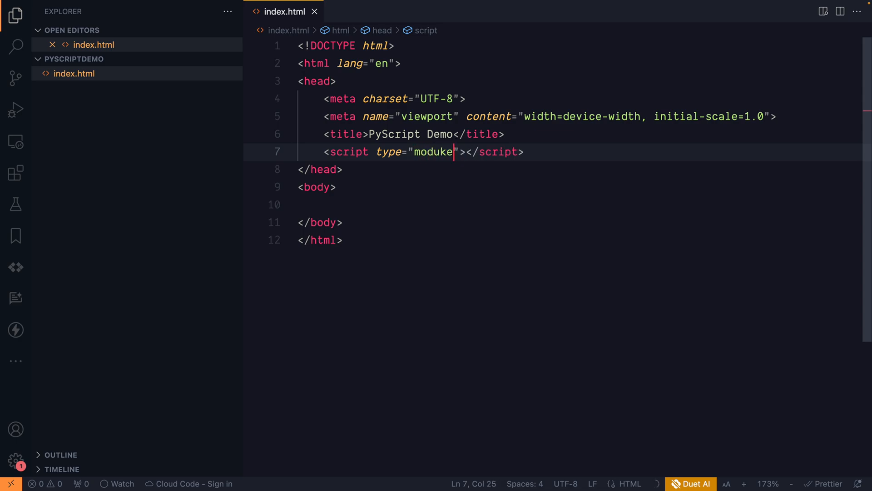
key(Backspace)
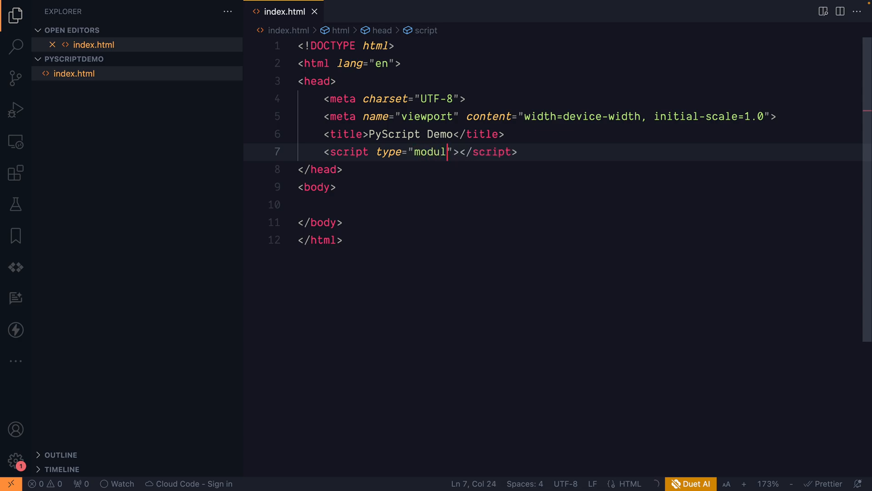
text(e sr)
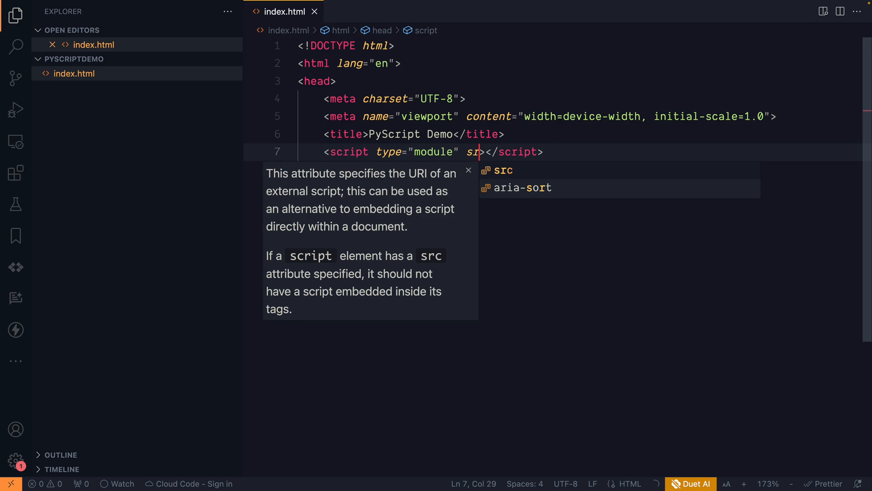
text(src="https")
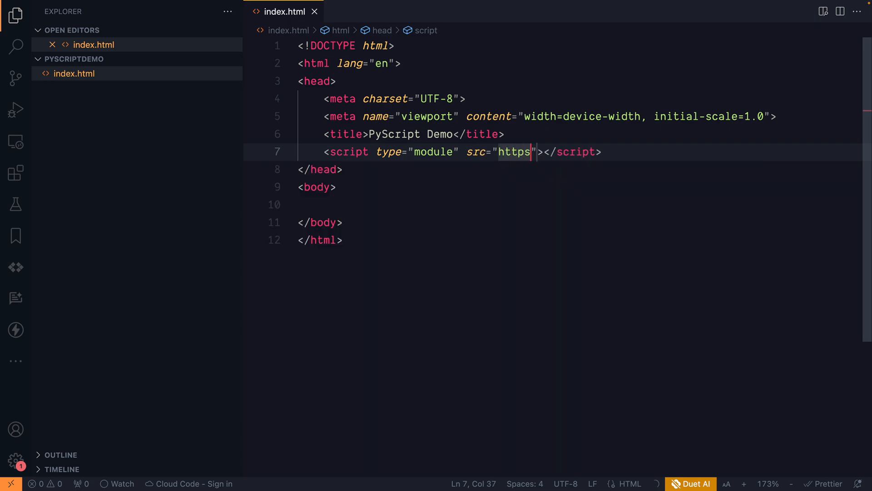
text(://)
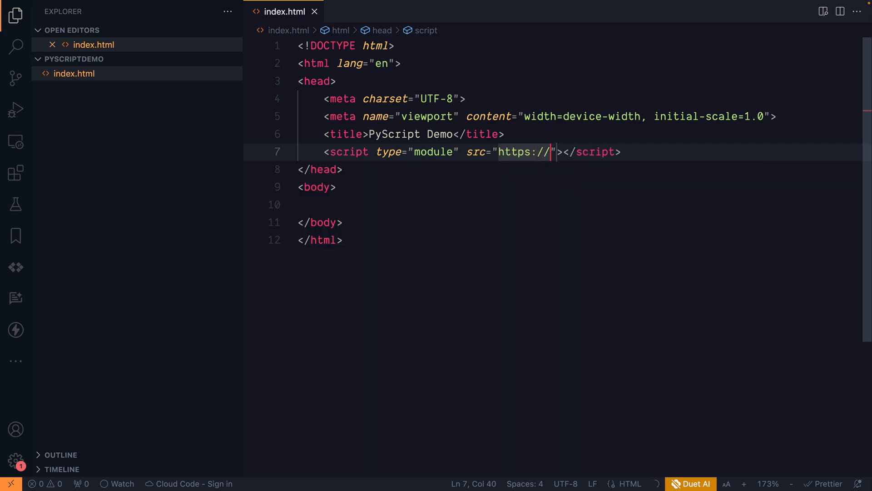
text(pyscript.net/r)
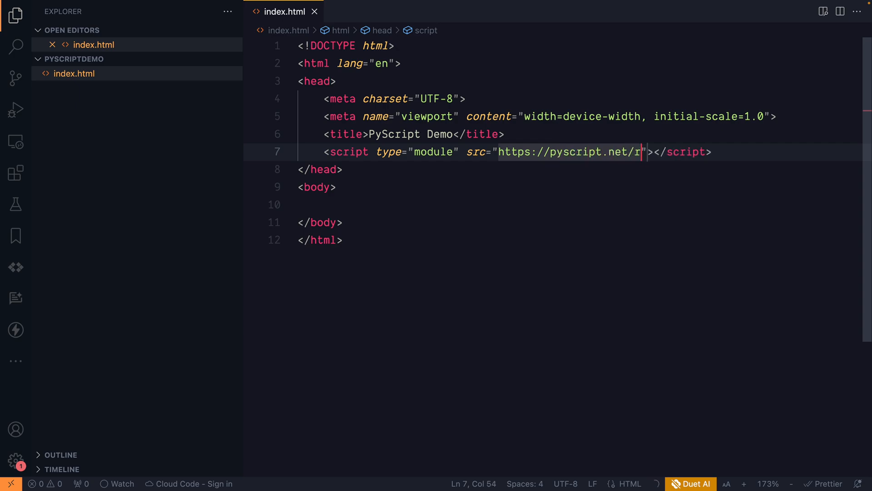
text(eleases)
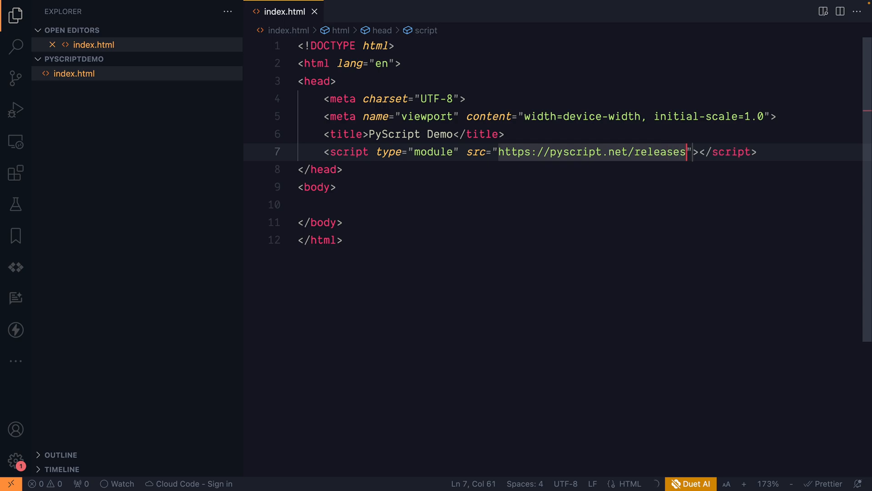
text(/)
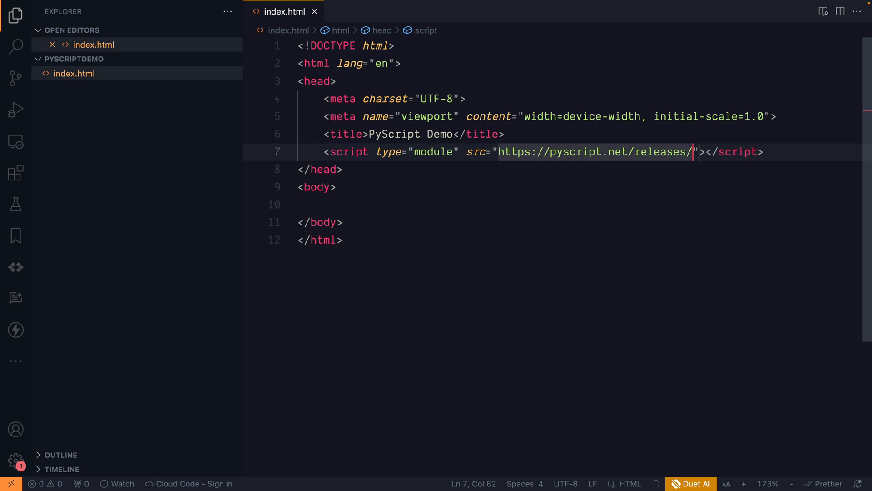
text(2)
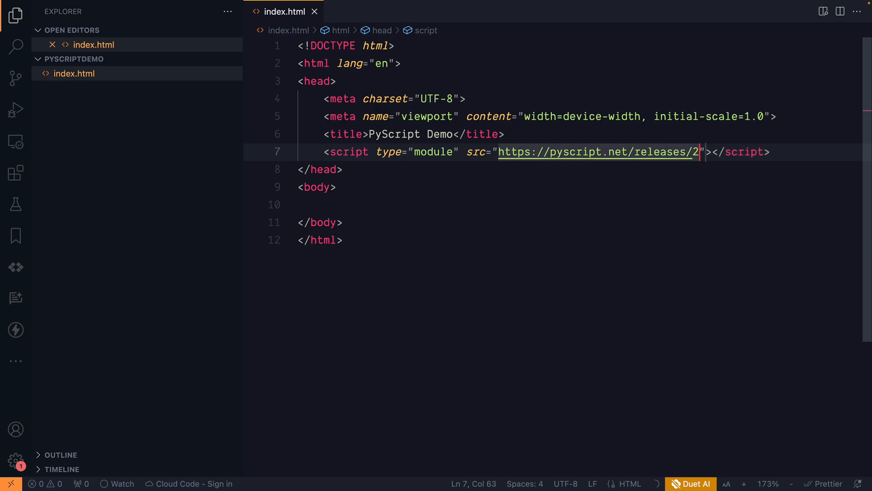
text(023.12.1)
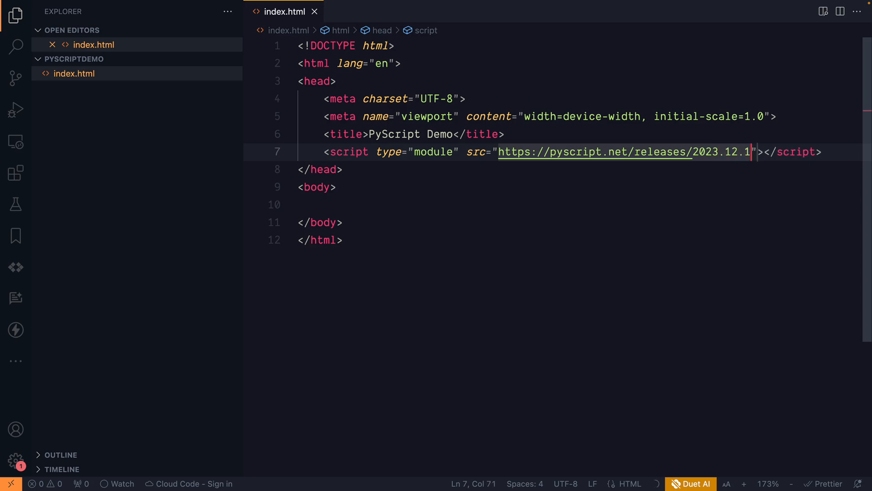
text(/core.js)
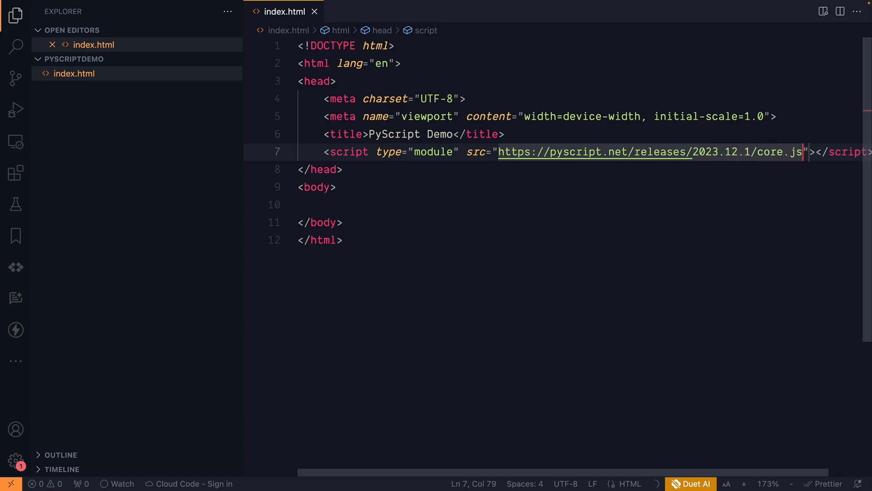
mouse_move(481, 210)
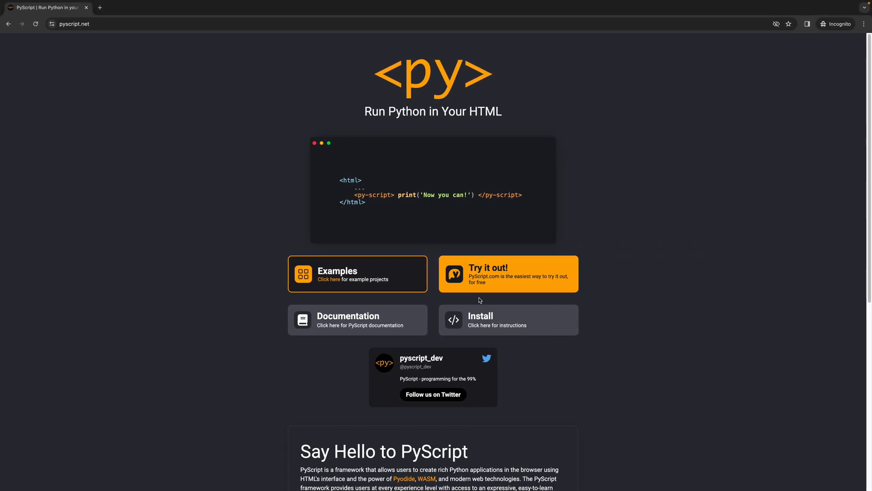
Show the Install snippet on pyscript.net and scroll its code box to the stylesheet link.
click(507, 320)
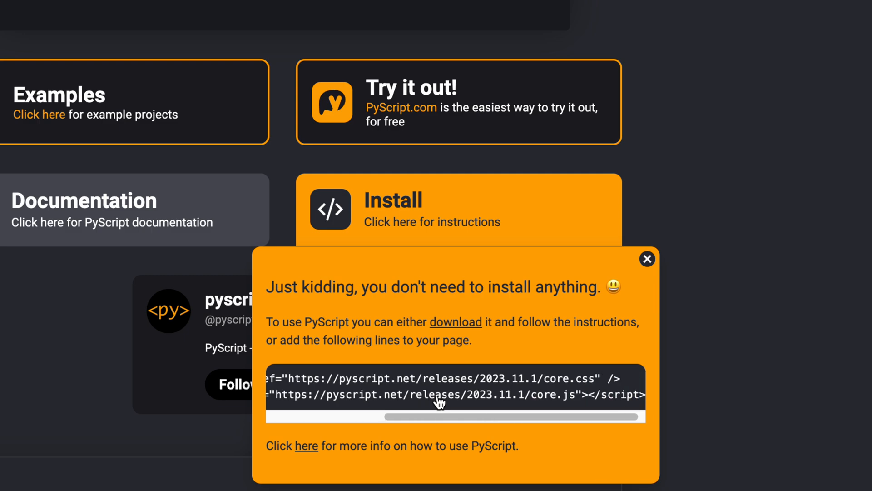
mouse_move(515, 404)
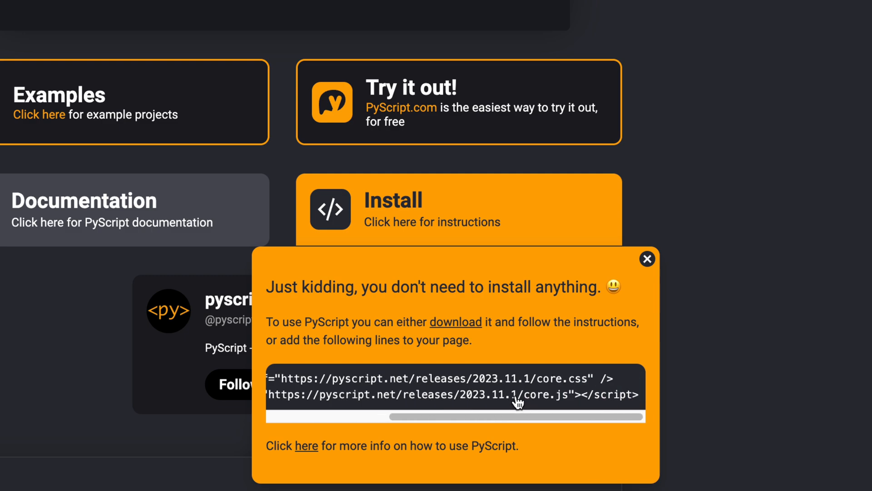
scroll(left, 3)
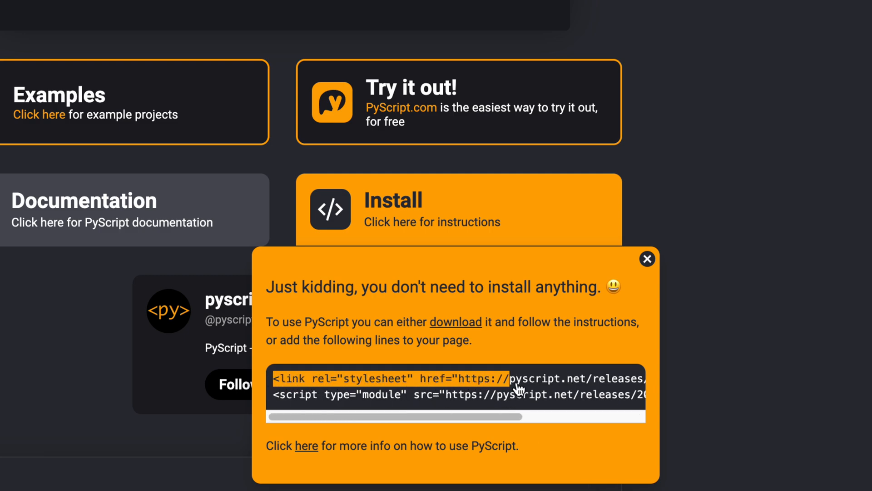
scroll(right, 3)
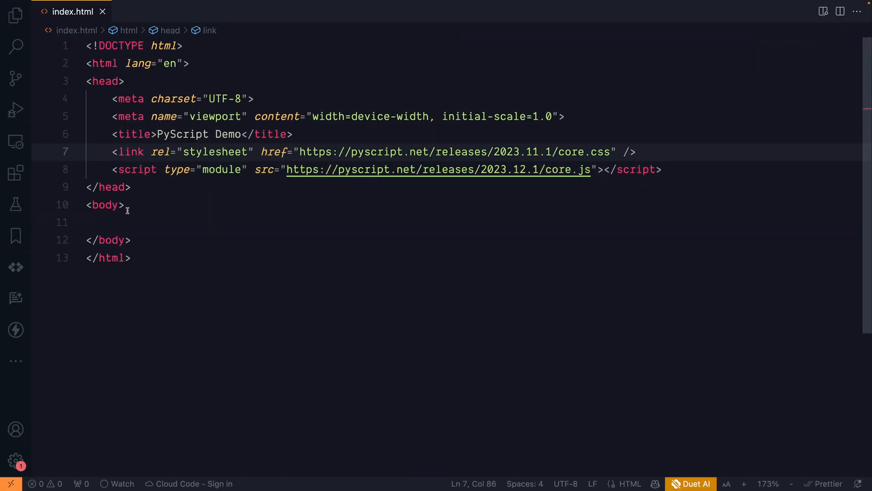
Add a 'Hello from PyScript' div to the body and launch the live preview.
click(128, 222)
text(<div></div>)
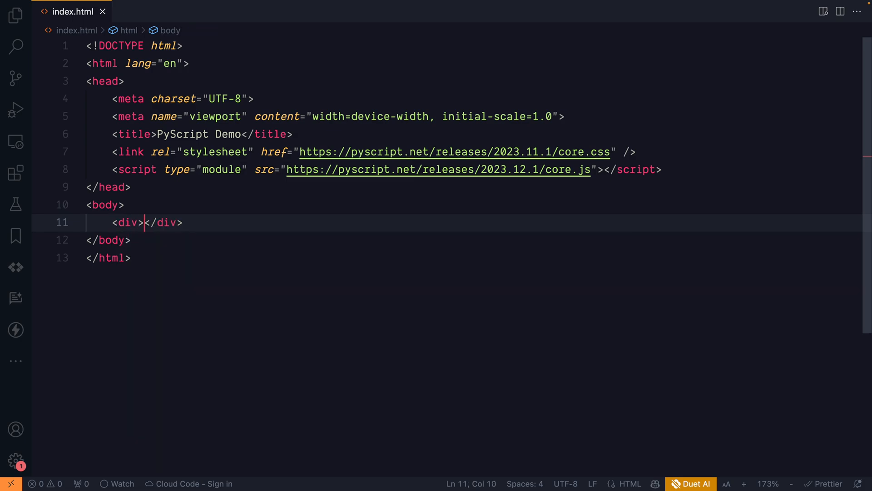
text(Hello)
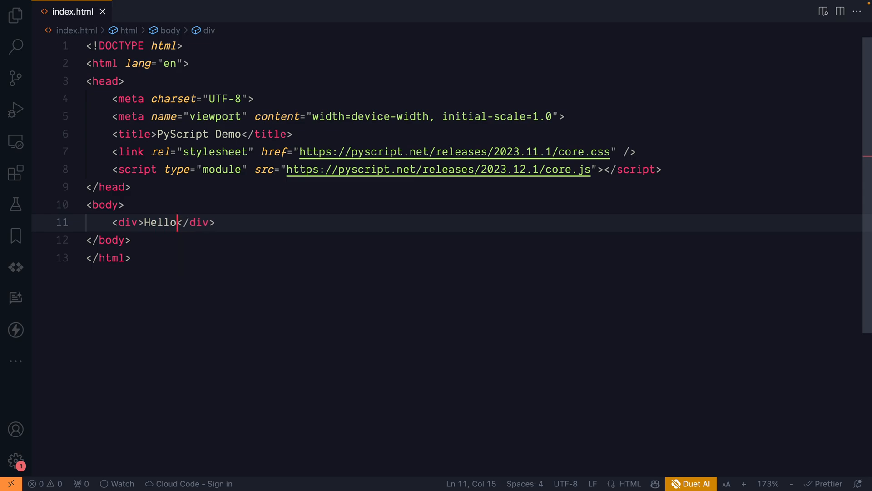
text(from PySc)
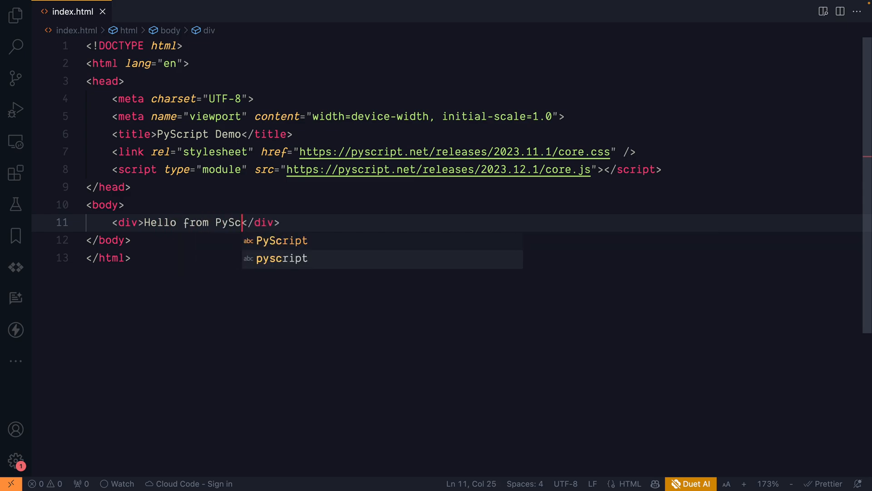
text(ript)
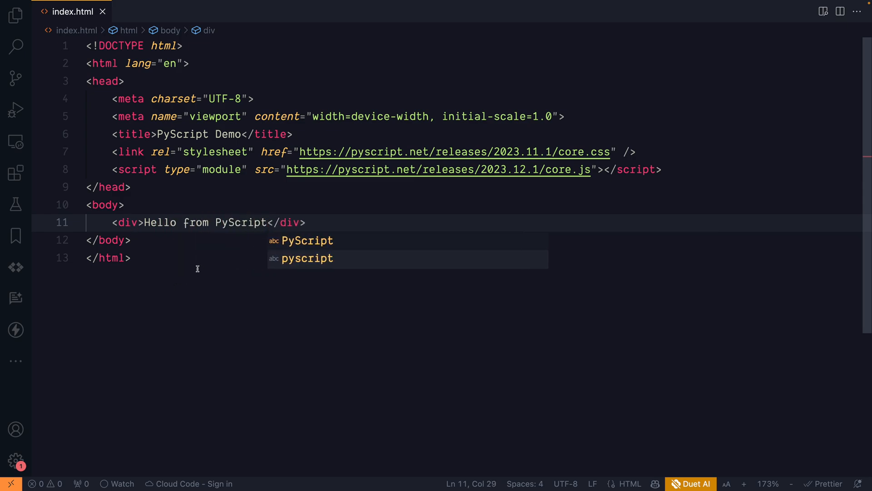
right_click(71, 73)
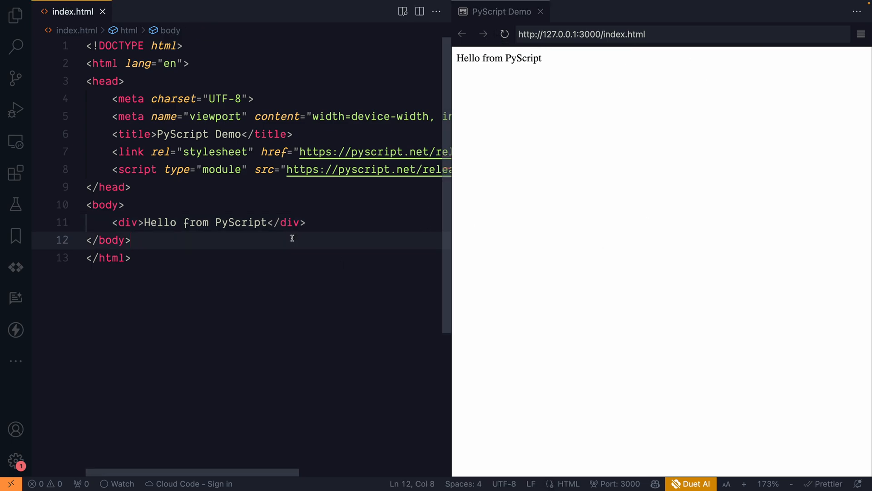
Add an empty <script type="py"></script> tag on a new line below the div.
key(Enter)
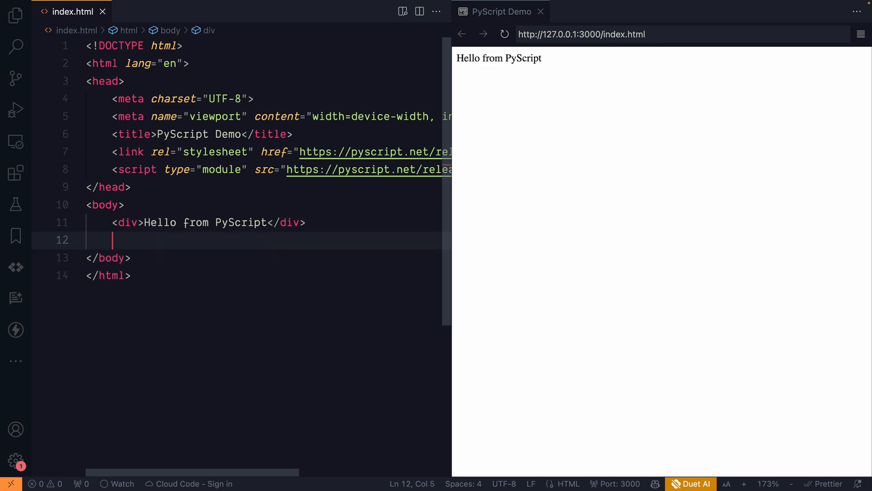
text(<script></script>)
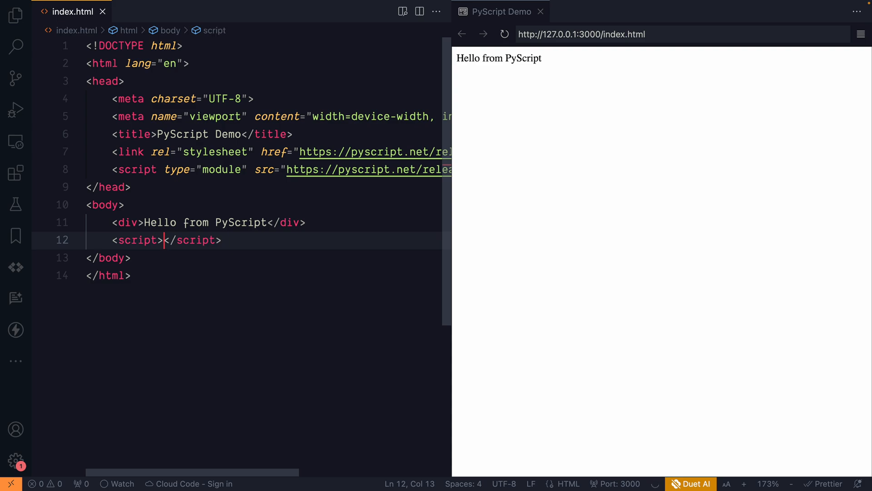
text(type=")
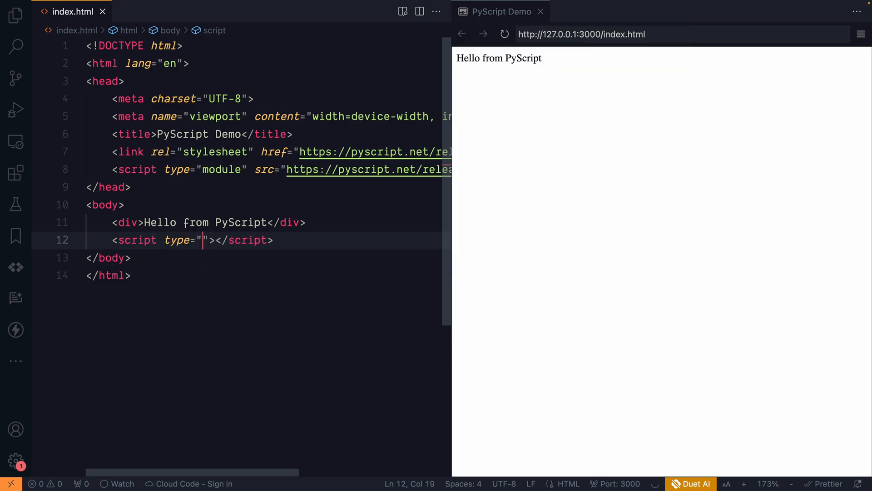
text(py)
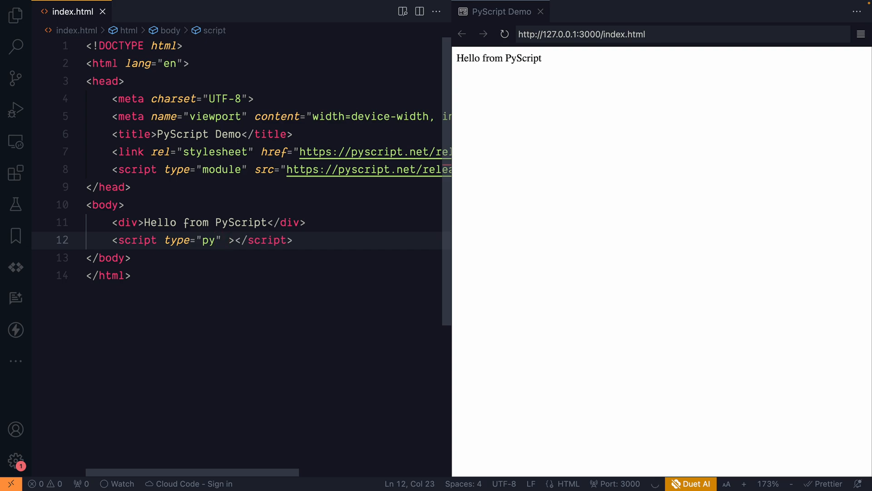
text(s)
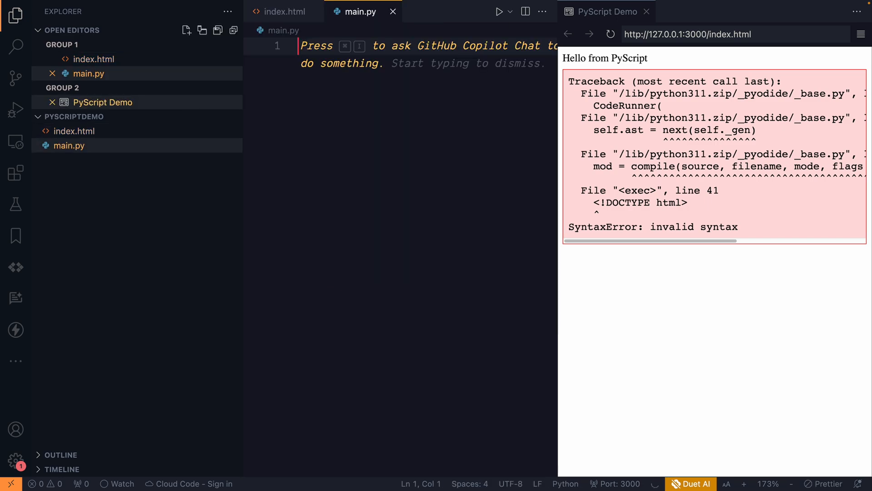
Write print("Hello World") in main.py and return to index.html.
click(327, 78)
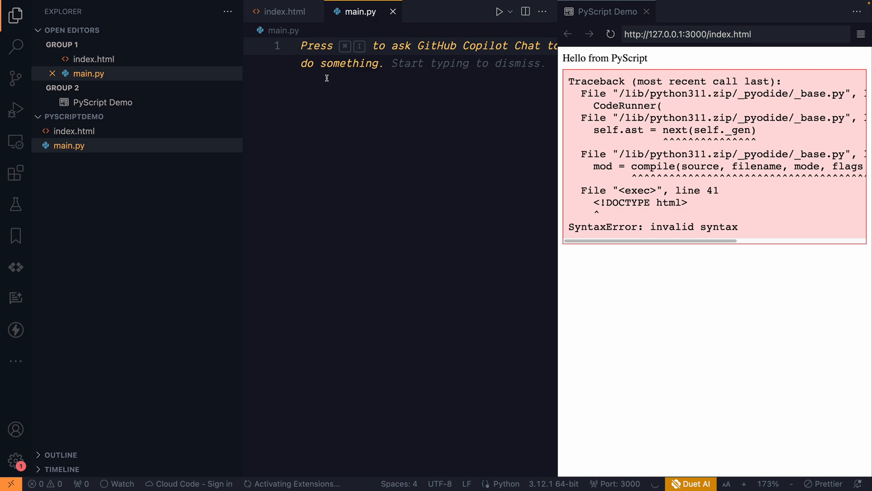
text(print(")
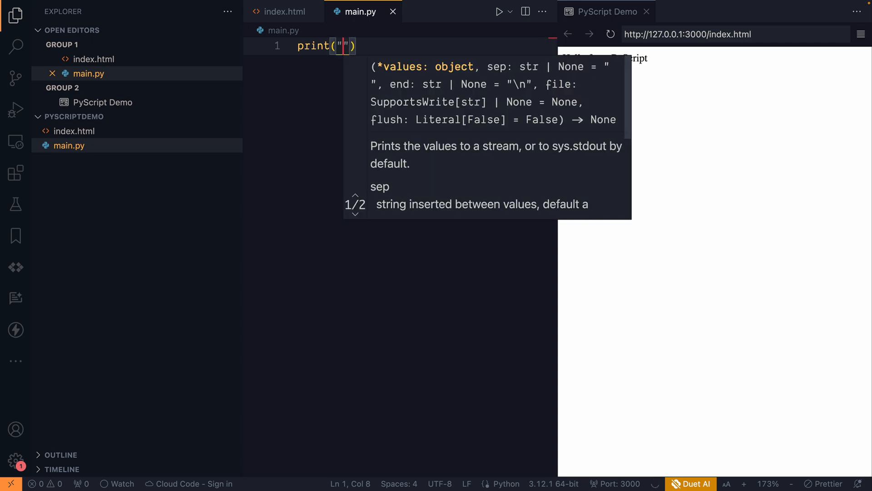
text(Hello World)
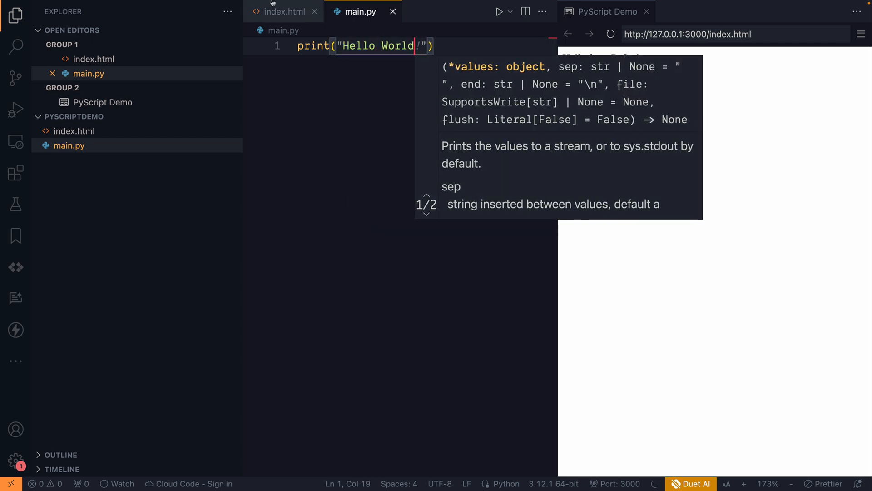
click(283, 11)
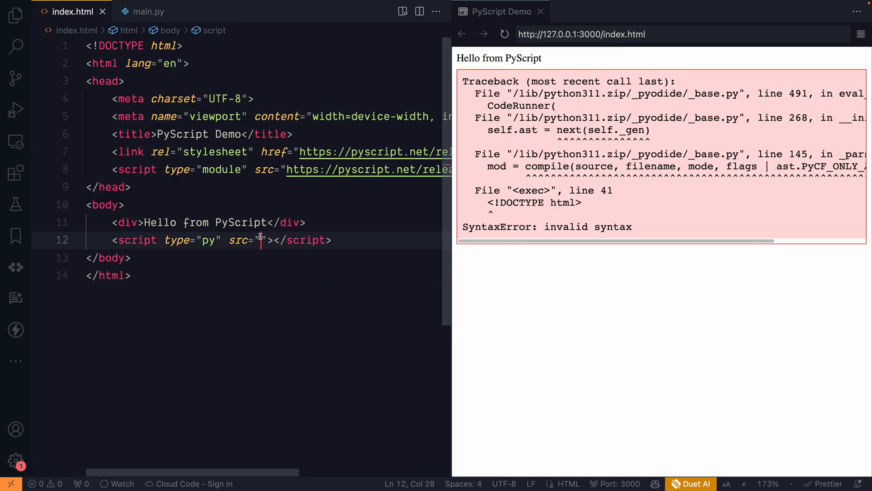
Set the py script's src to ./main.py and config to ./pyscript.toml, then start a new file.
text(./main.py)
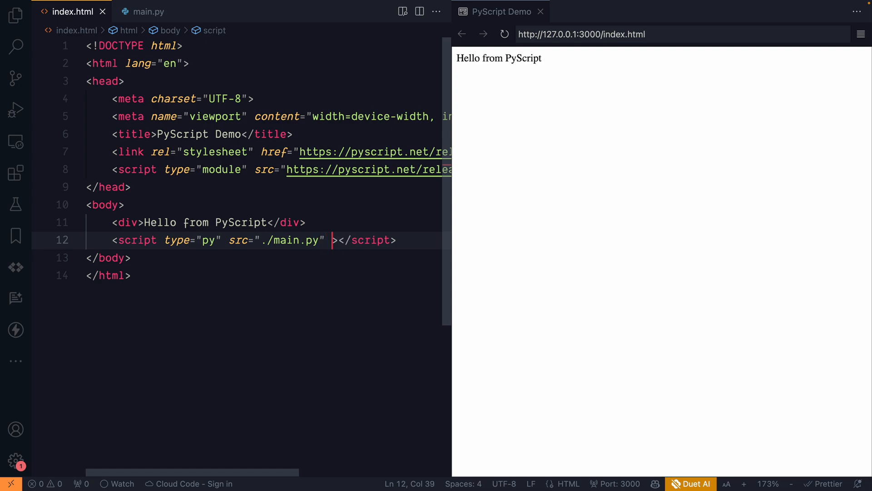
text(config="")
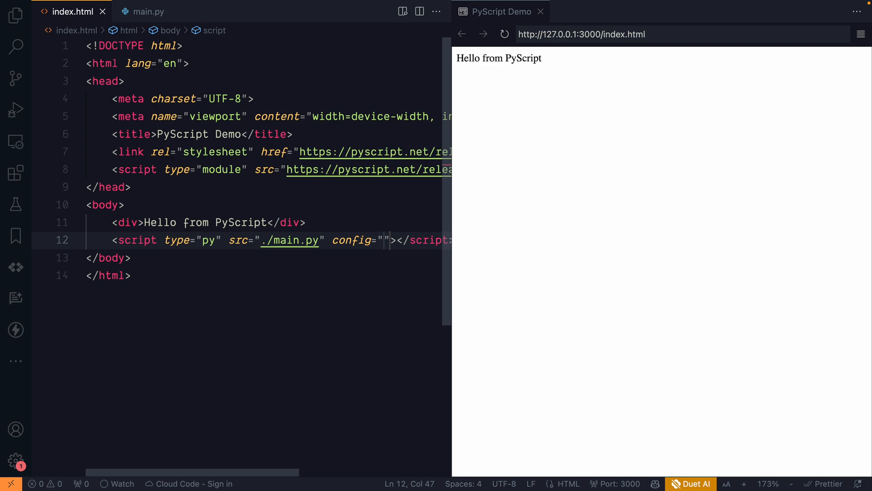
text(./)
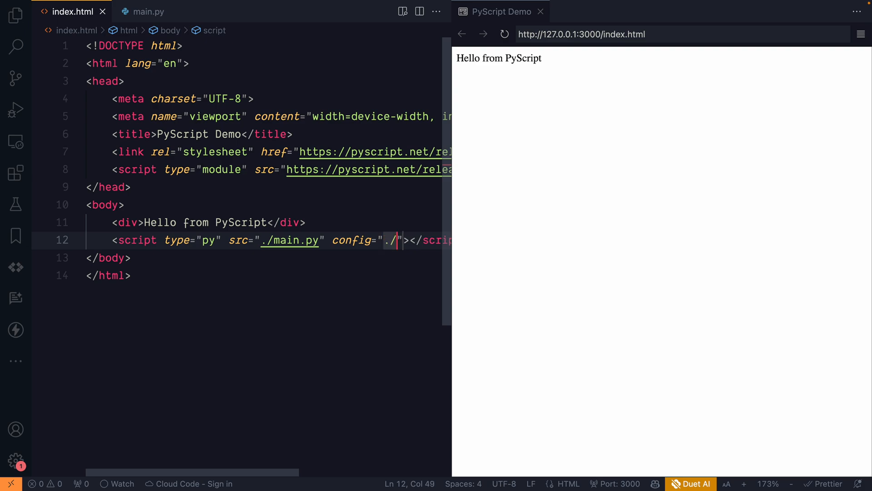
text(pyscri)
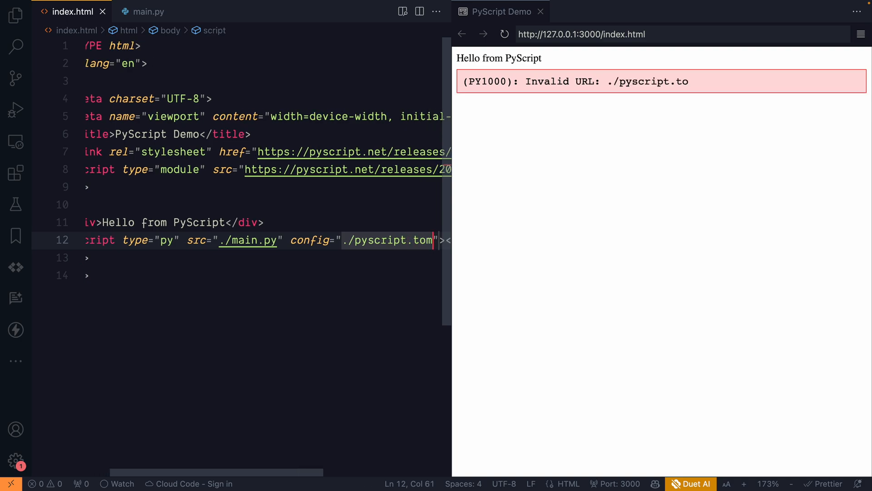
text(l)
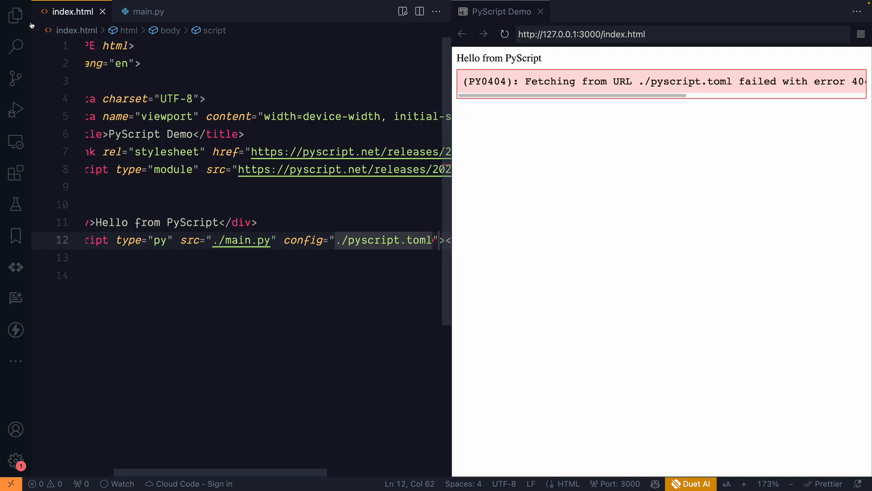
click(15, 16)
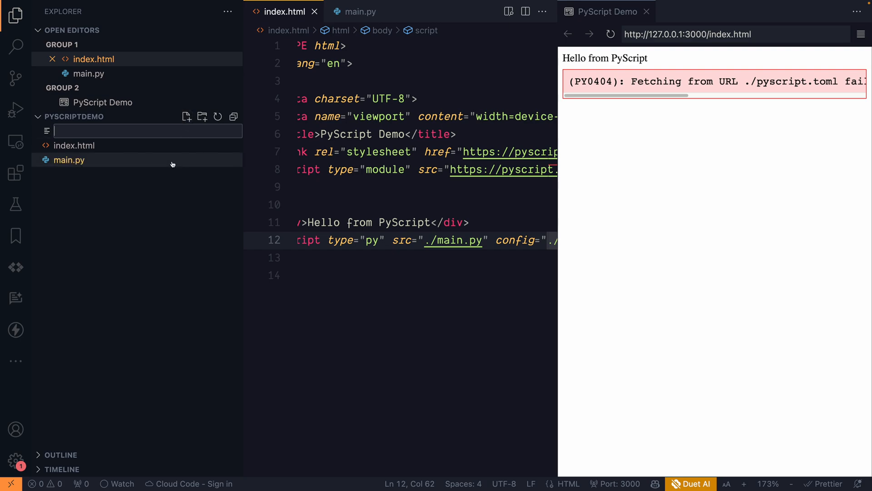
In pyscript.toml, set name="PyScript Demo" and packages = [].
text(pysc)
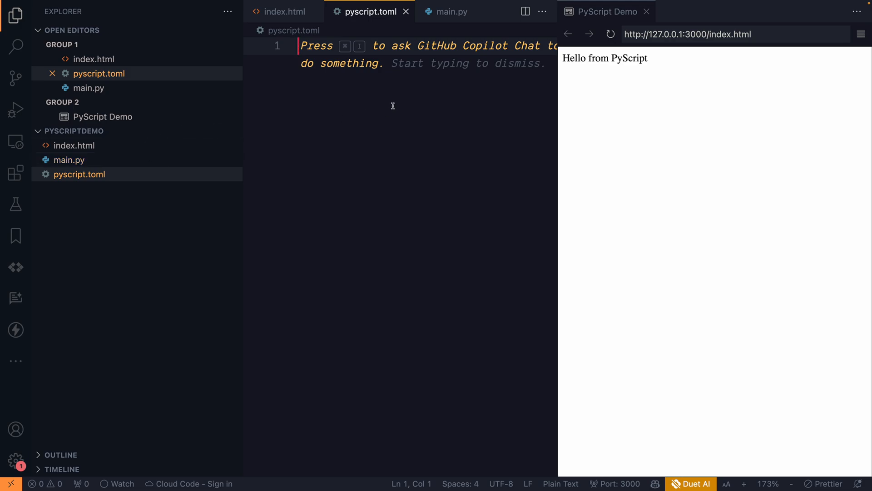
text(name=")
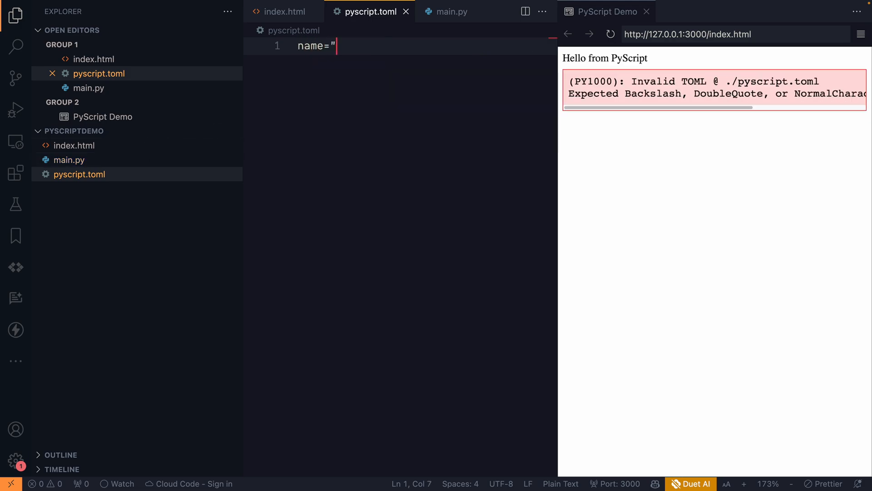
text(PyScri)
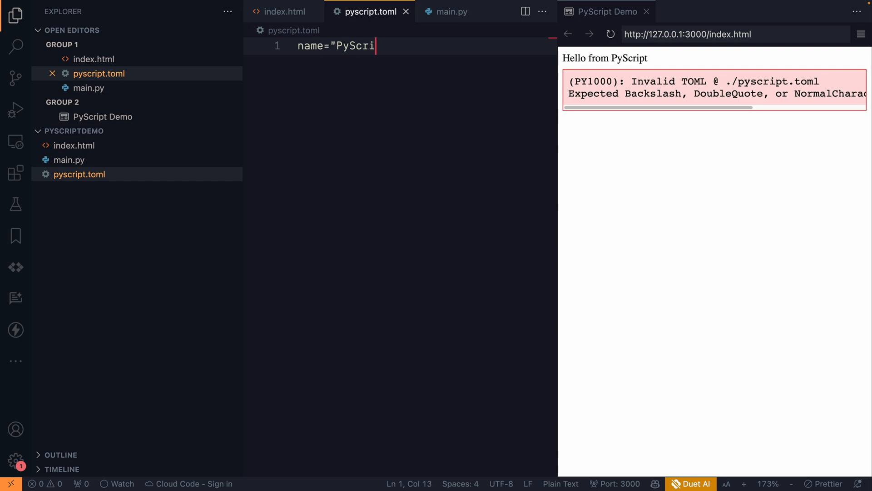
text(ptDemo)
text(pac)
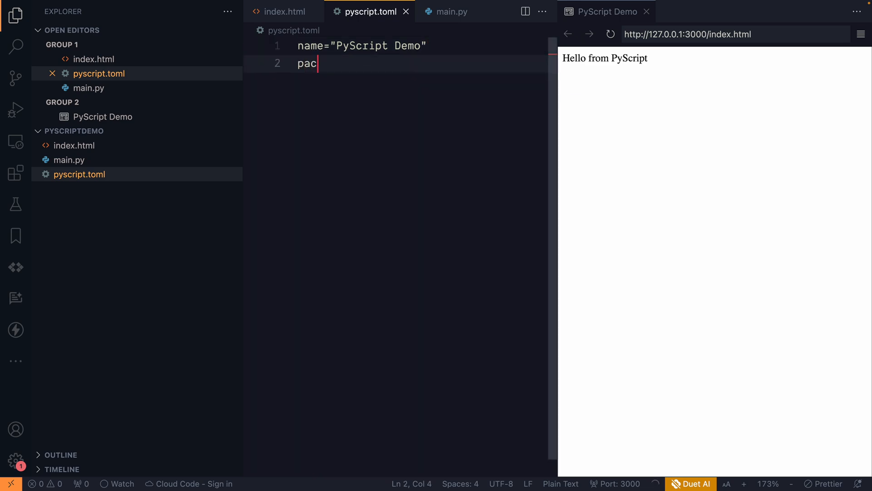
text(kages = [])
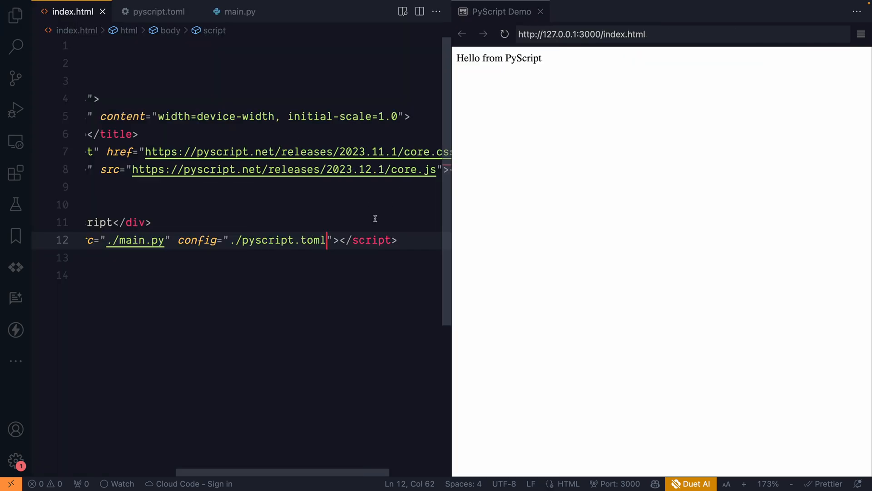
Open up the py script element in index.html with a blank line between its tags.
double_click(313, 240)
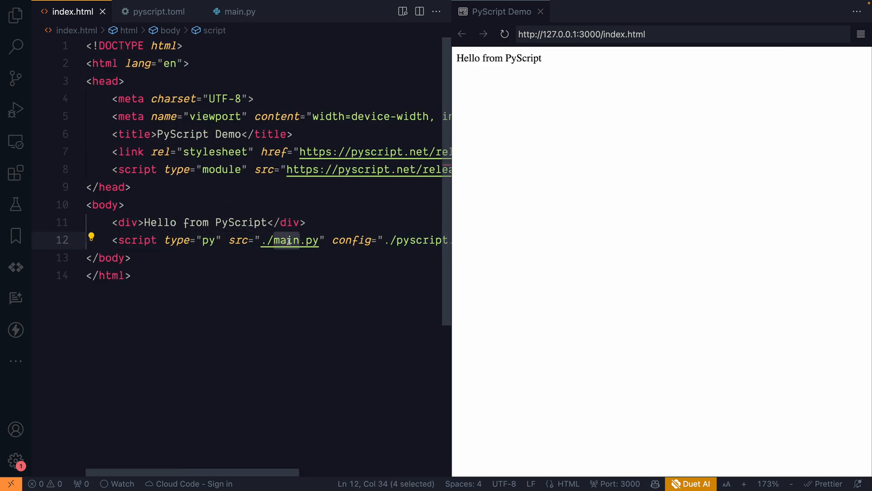
double_click(241, 223)
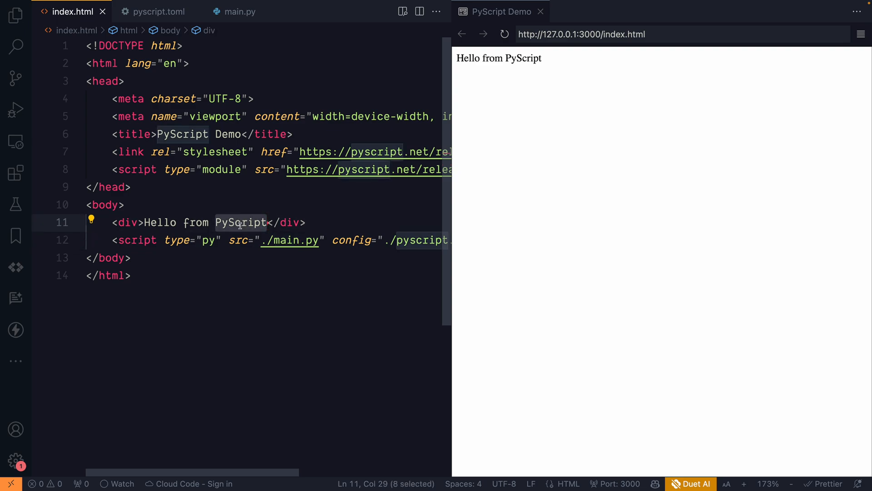
scroll(right, 3)
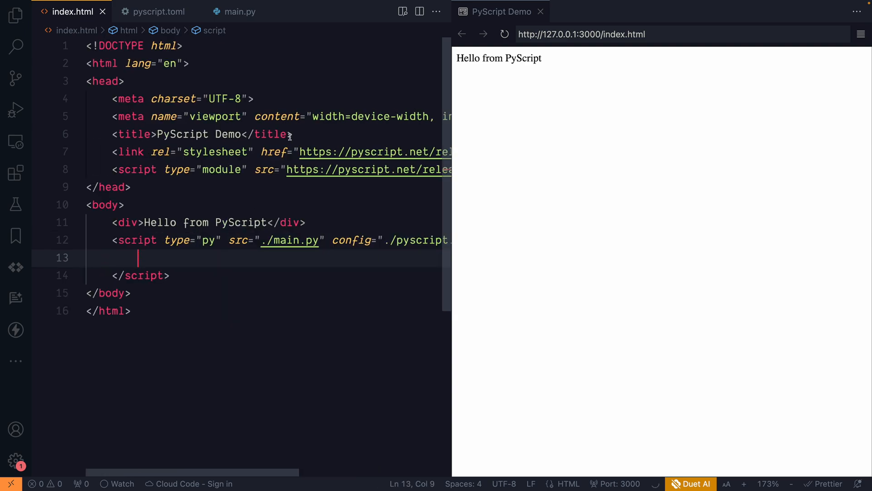
mouse_move(177, 169)
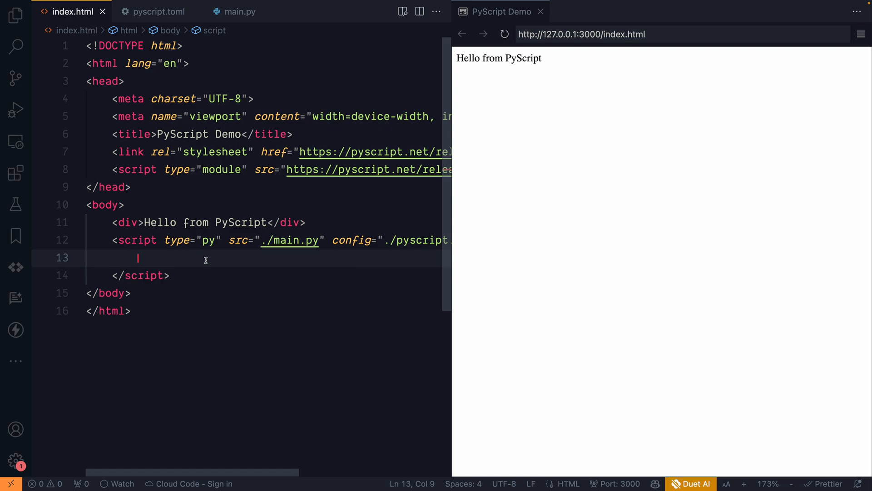
Replace main.py's print line with 'from datetime import datetime' and 'from pyscript import display, document'.
click(240, 11)
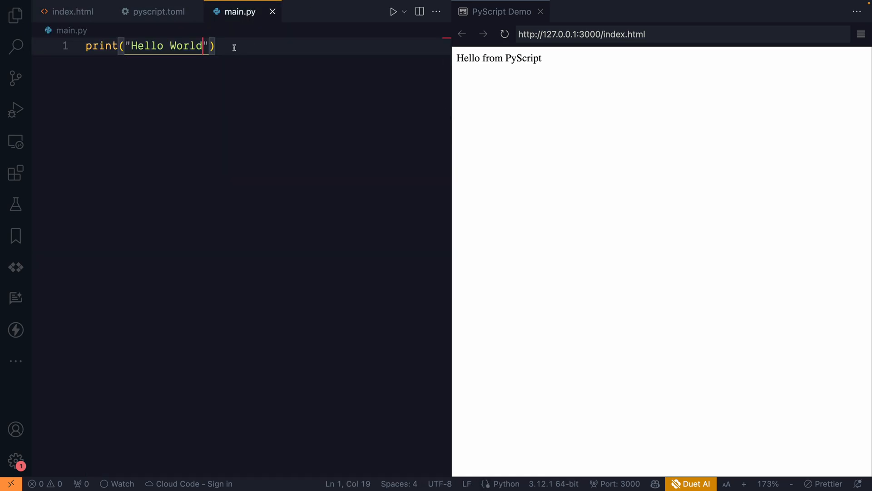
text(from)
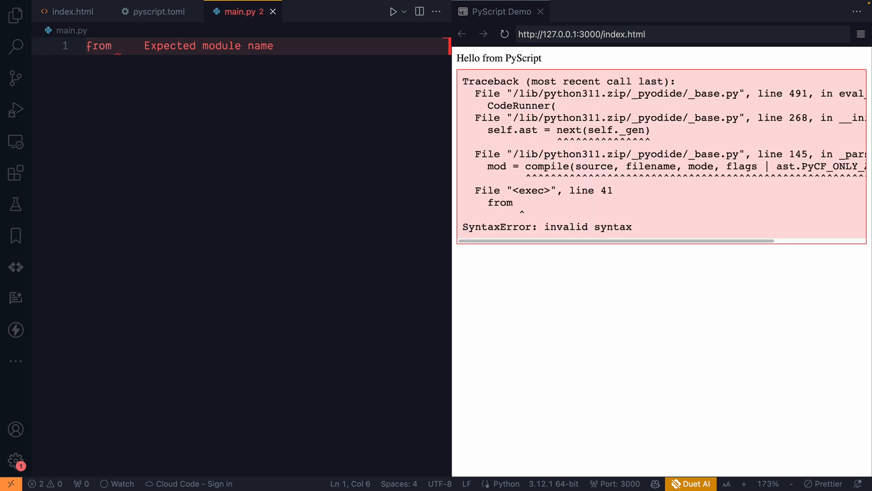
text(datetime import datetime)
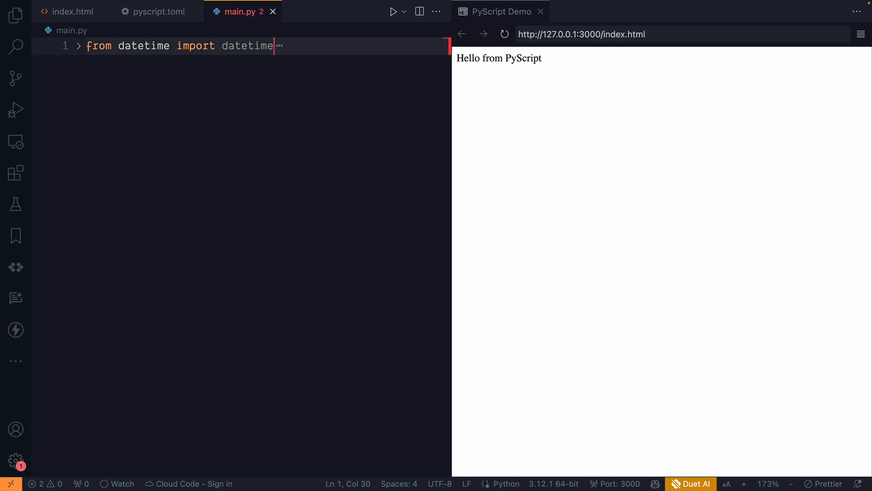
text(p)
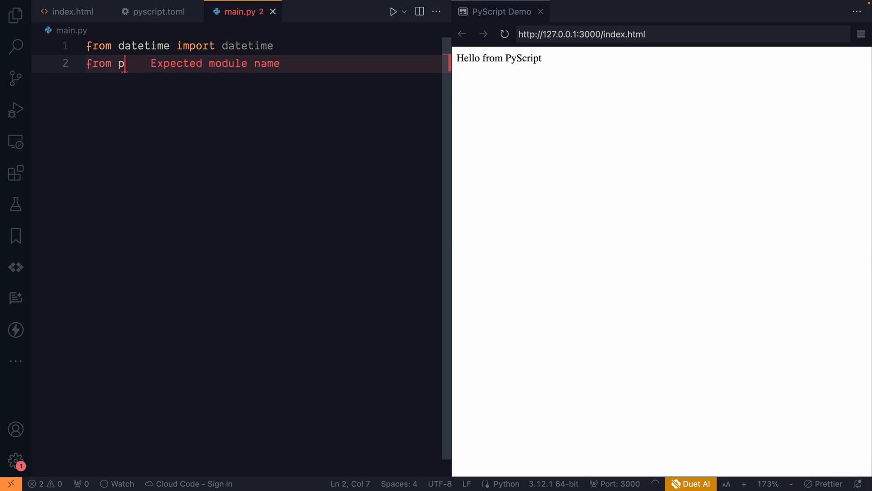
text(yscript import display,document)
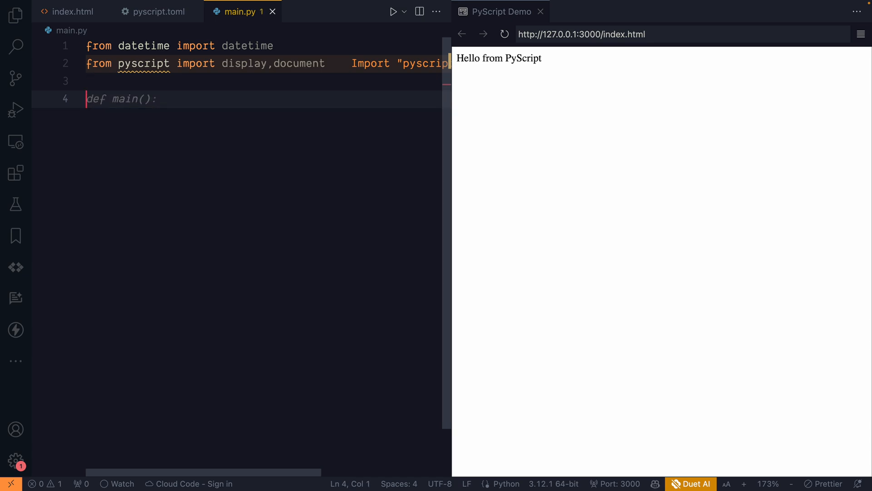
Add now = datetime.now() and display now.strftime("%d/%m/%Y %H:%M:%S") in main.py.
text(datetu = datetime.now())
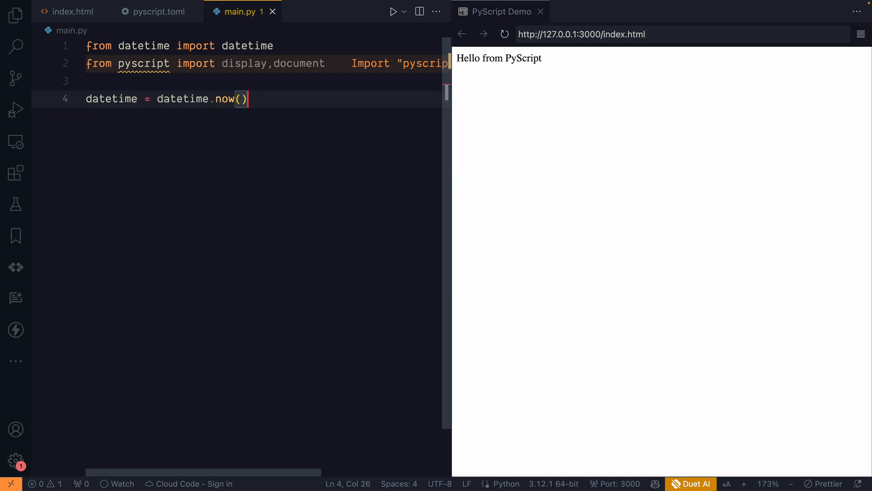
key(Enter)
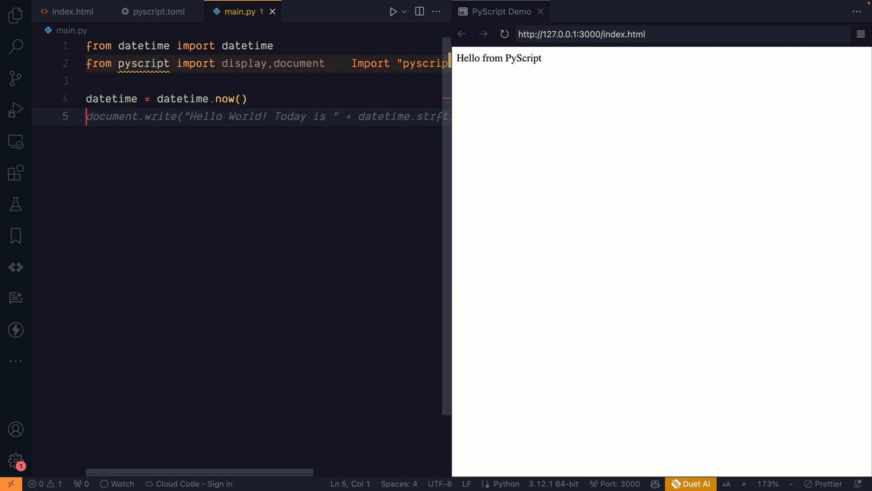
text(displauy = display.Display())
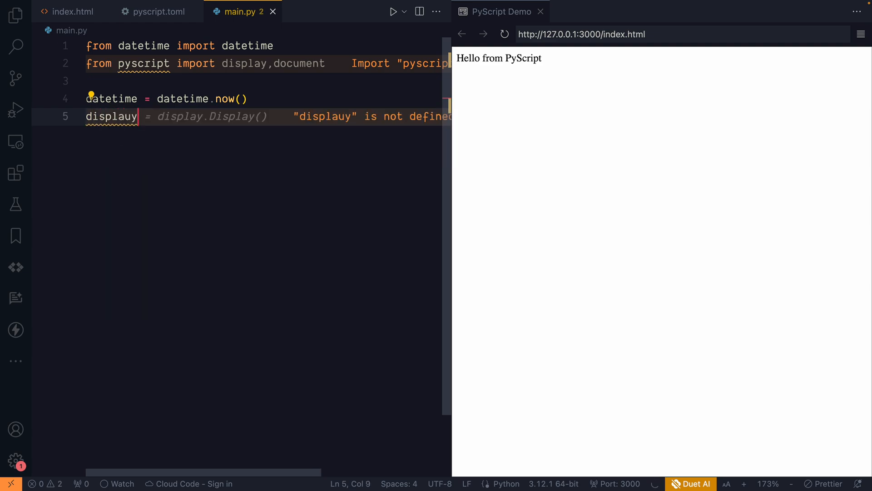
key(Backspace)
text(now)
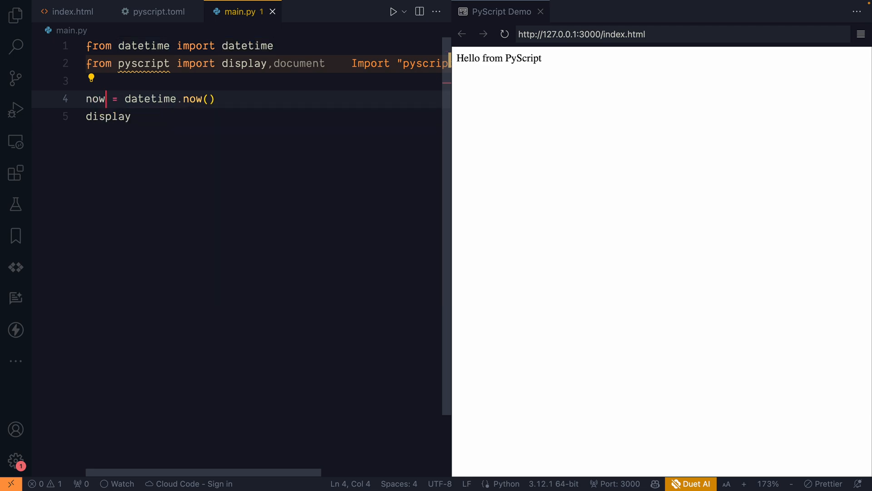
click(131, 117)
text((now.strftime("%d/%m/%Y %H:%M:%S")))
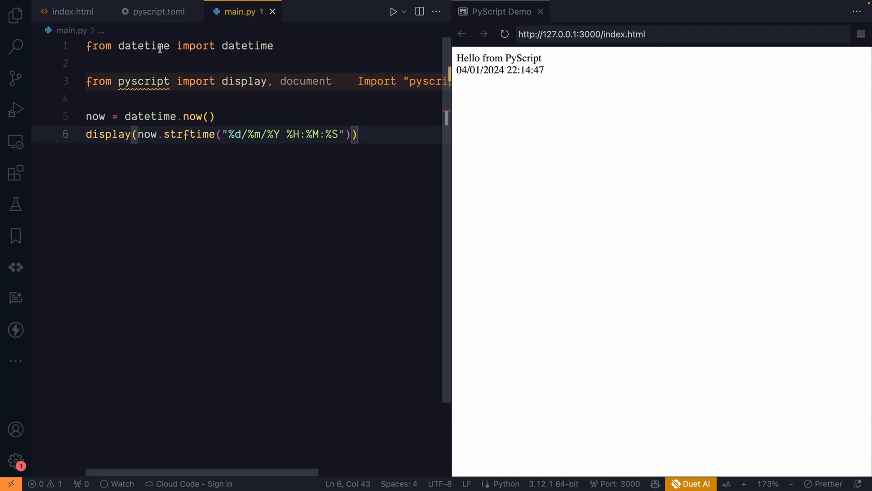
mouse_move(236, 37)
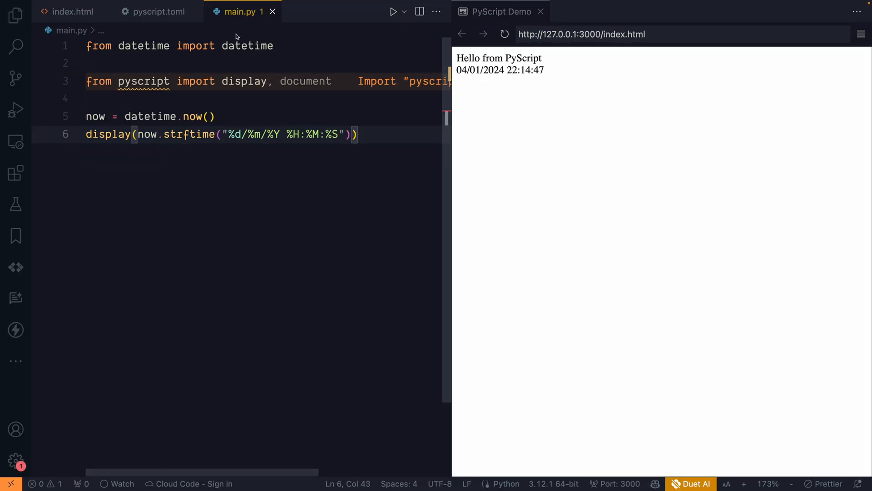
Return to index.html and confirm the date and time in the preview.
click(71, 11)
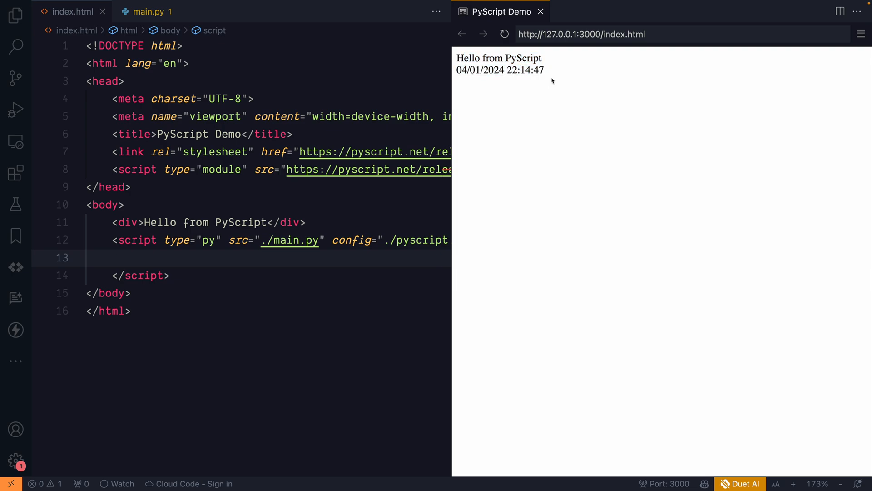
click(504, 34)
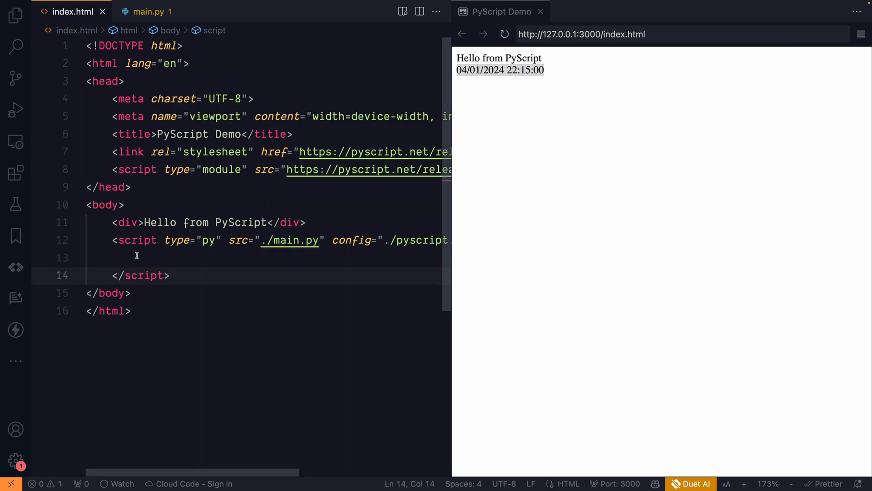
click(318, 223)
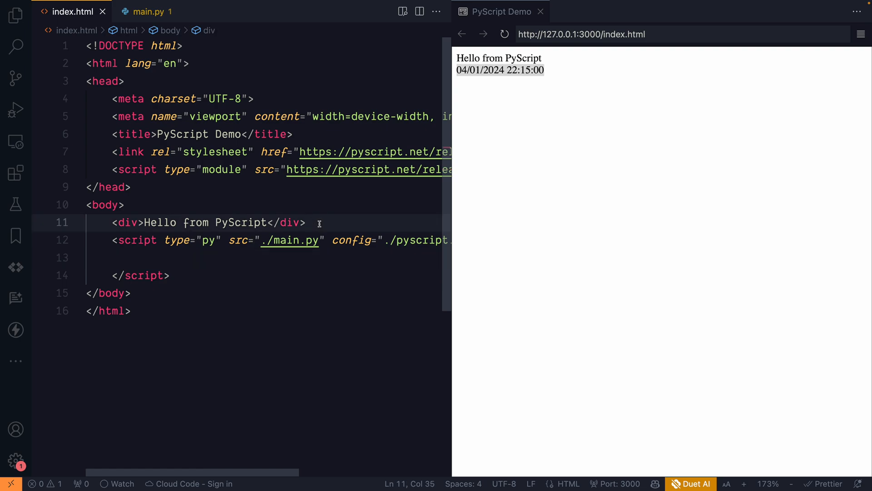
Bold the heading, add a text input 'name' with placeholder 'Enter your name', and start a div.
text(<b,)
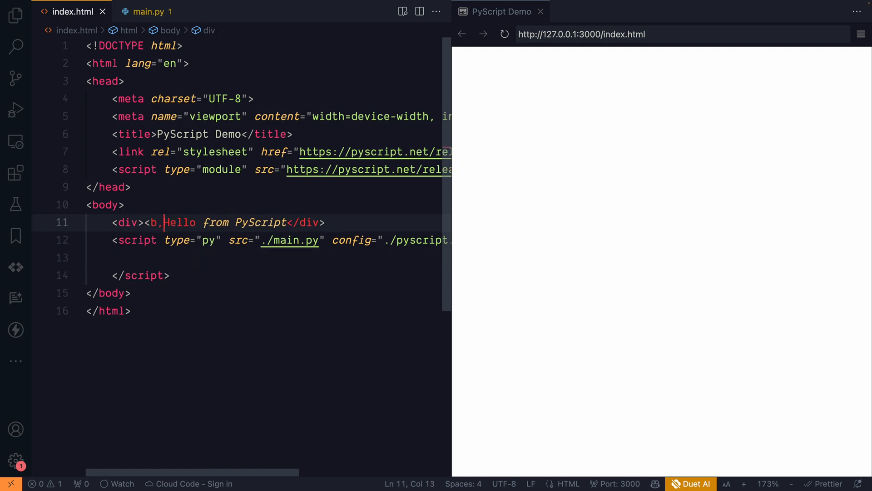
text(></b>)
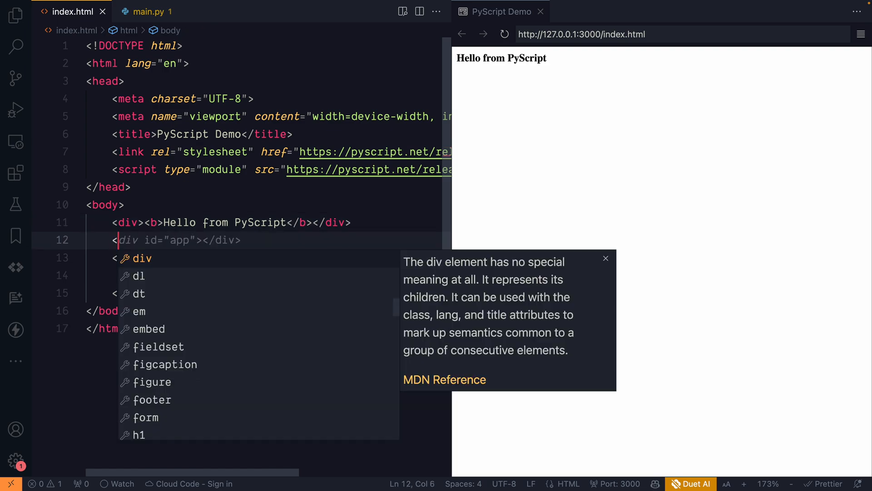
text(input type=")
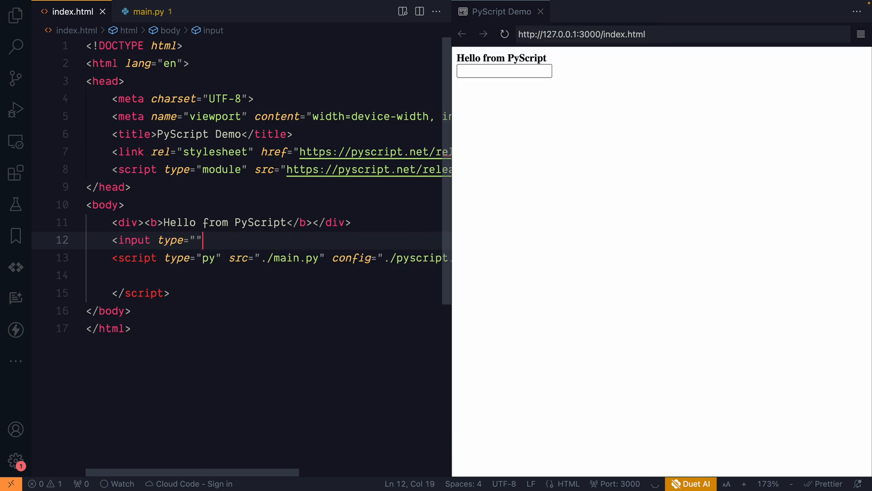
text(text)
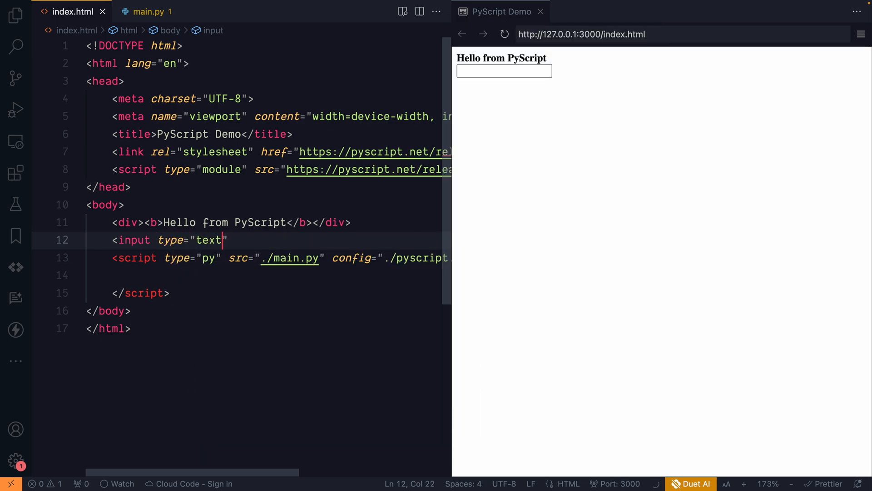
text(name)
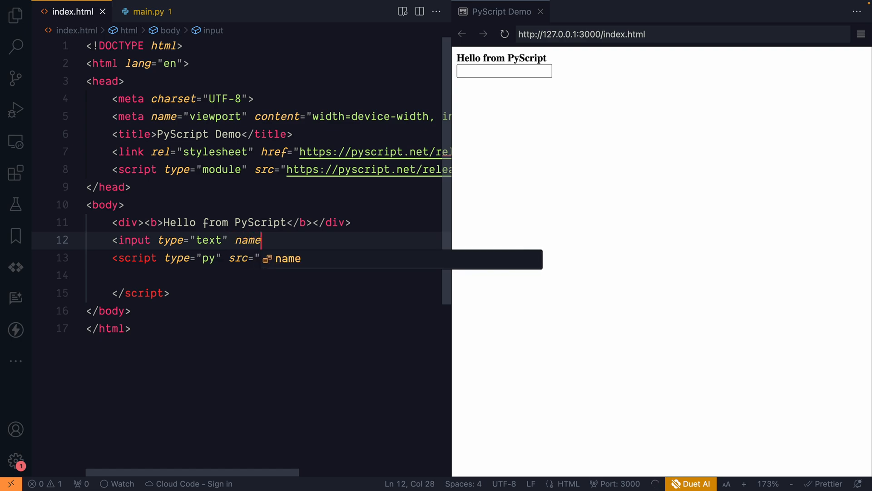
text(="")
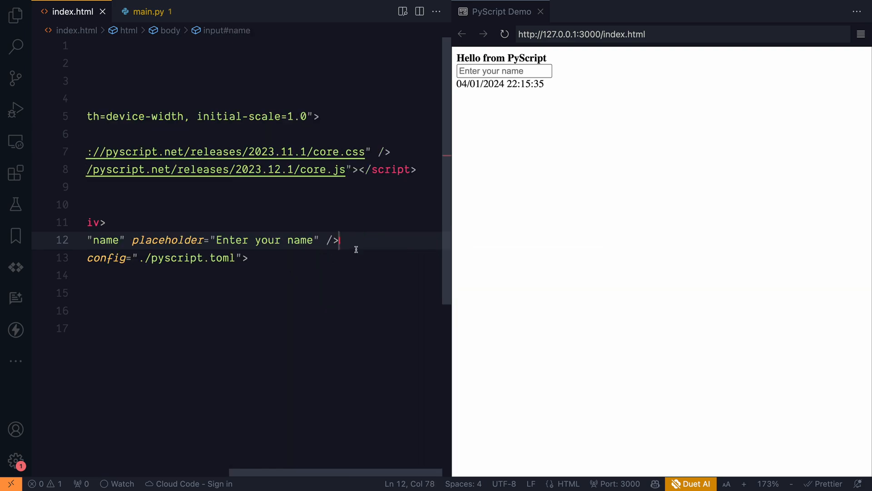
scroll(left, 3)
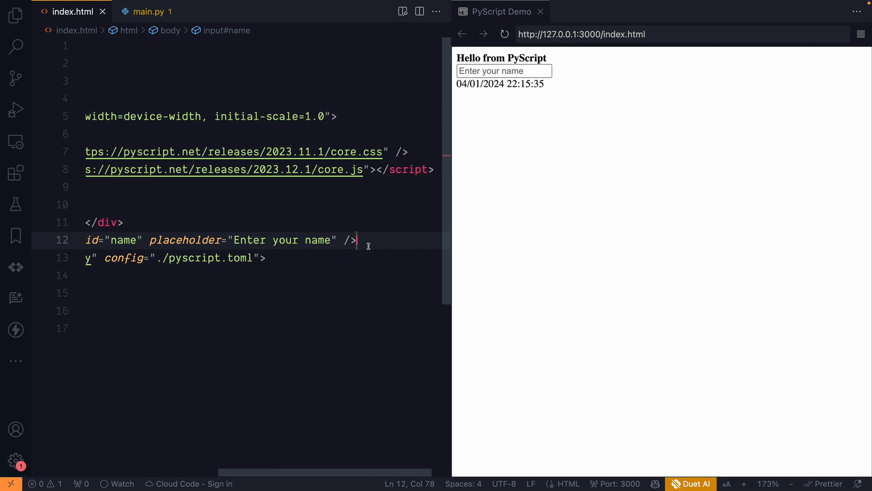
text(div></div>)
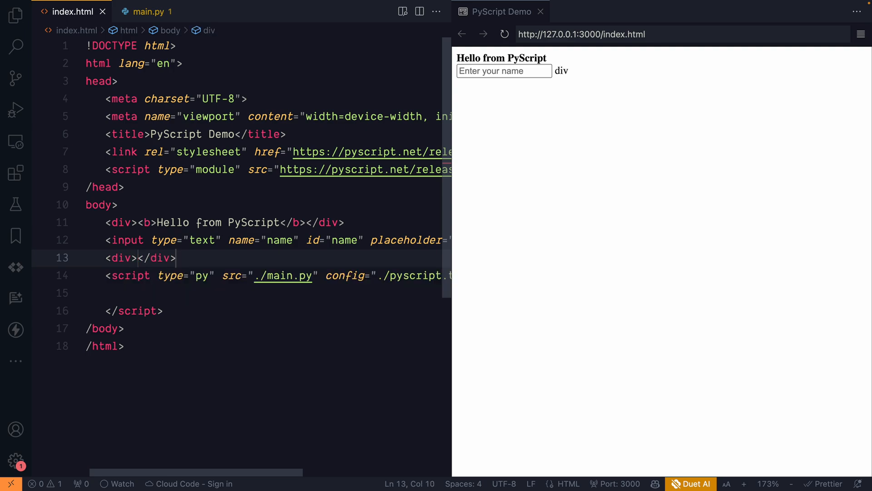
Give the new div the id "output".
text(id="")
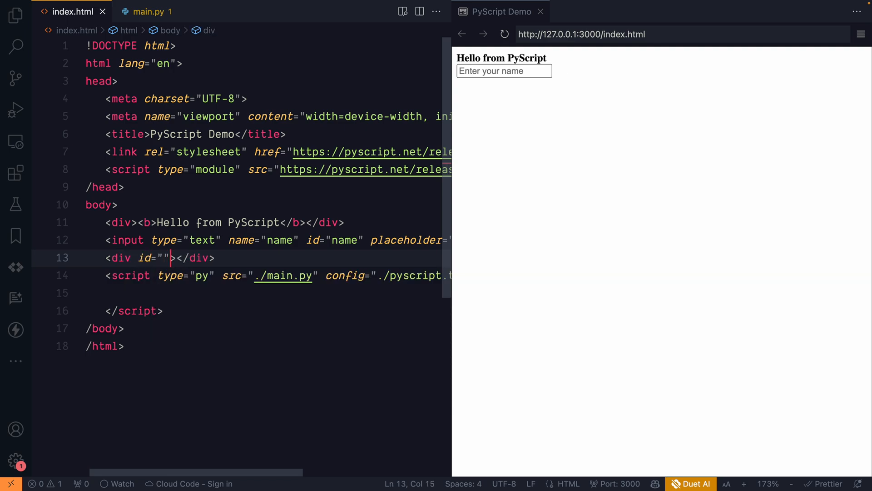
text(o)
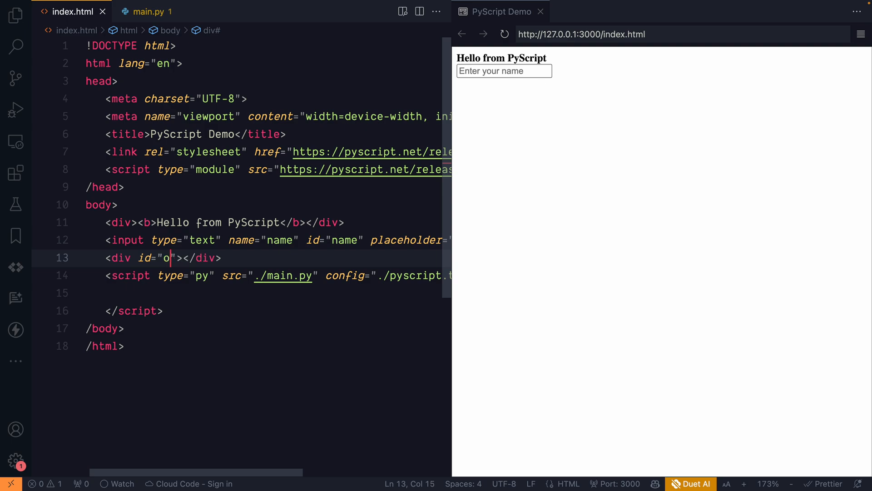
text(utput)
text(<button></button>)
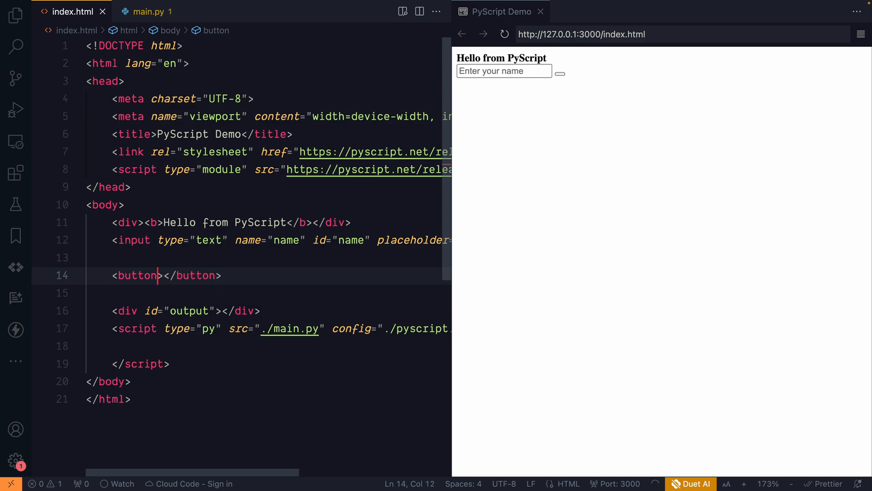
Add a button with py-click="showMessage" above the output div.
text(onClick="py-0c")
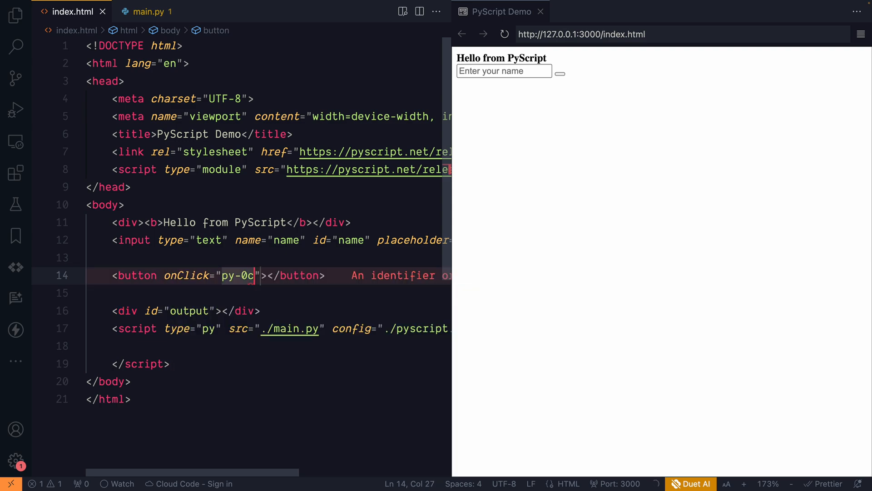
key(Backspace)
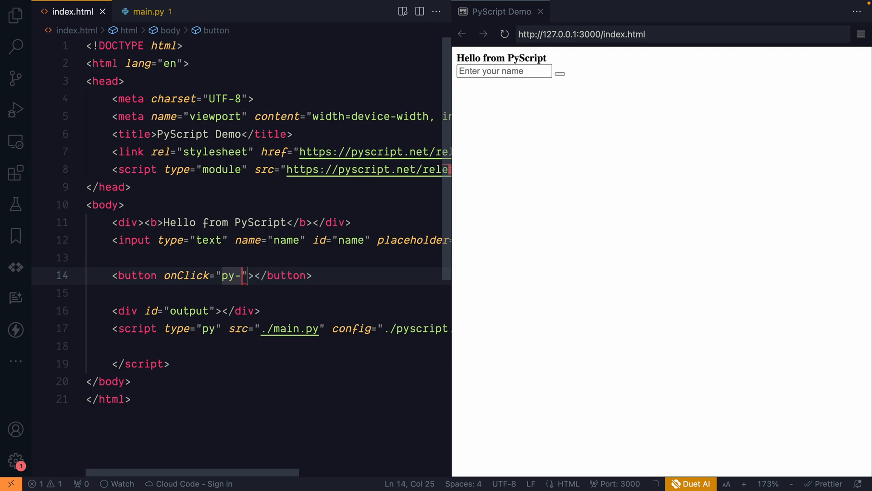
key(Backspace)
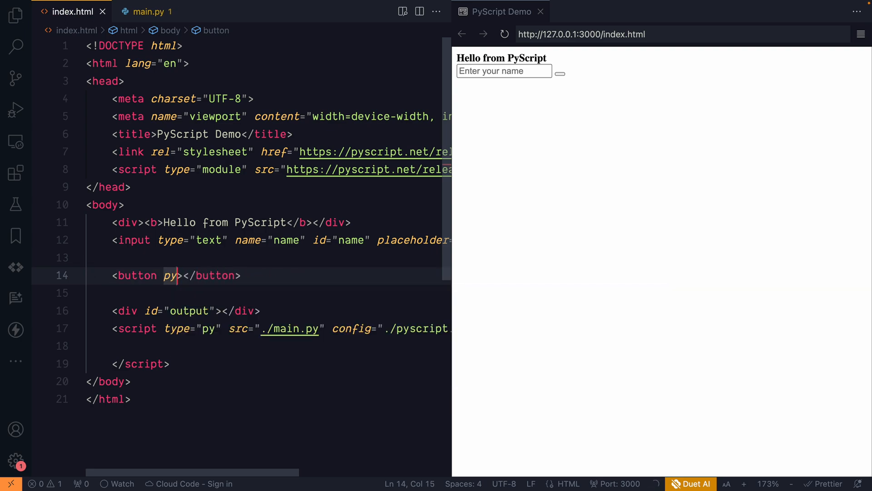
text(-click=")
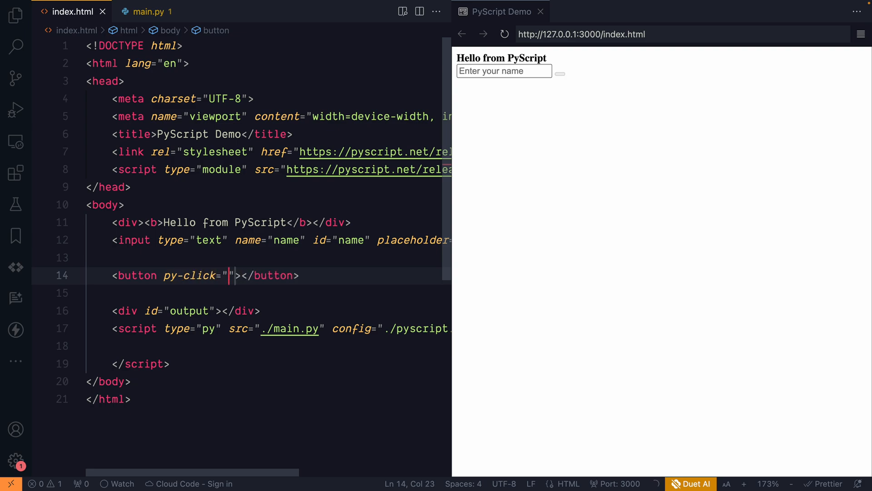
click(560, 73)
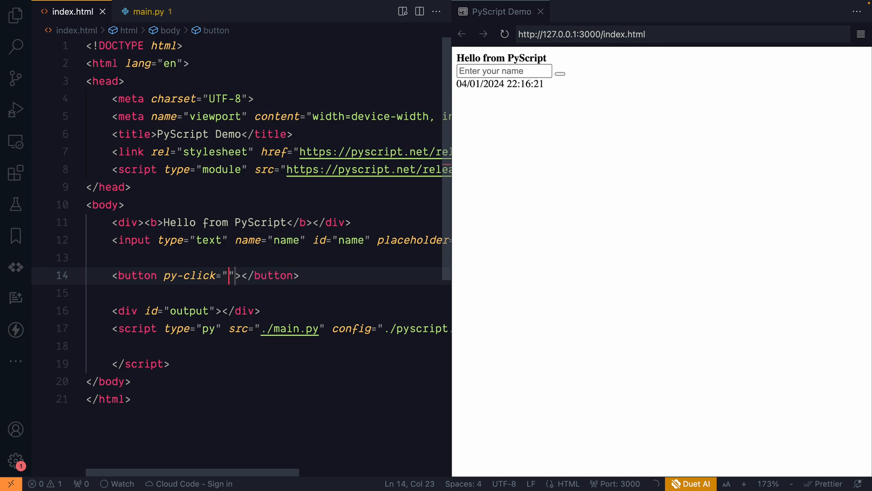
text(showe)
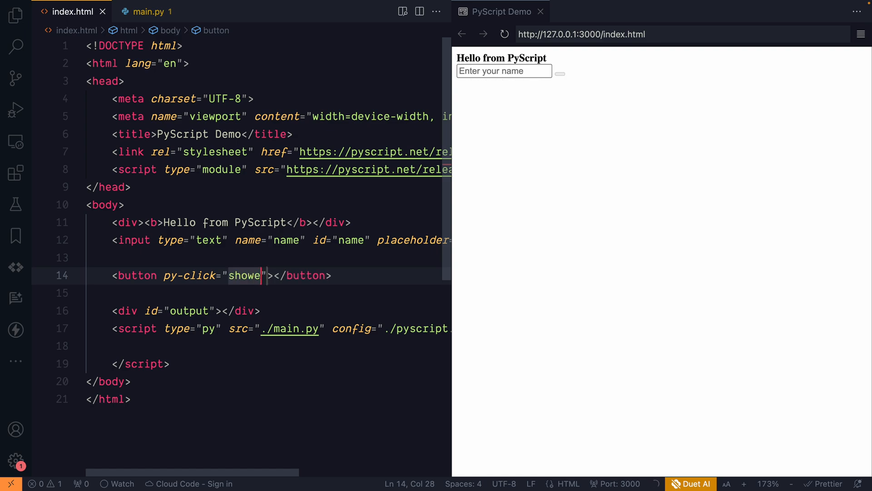
text(Message)
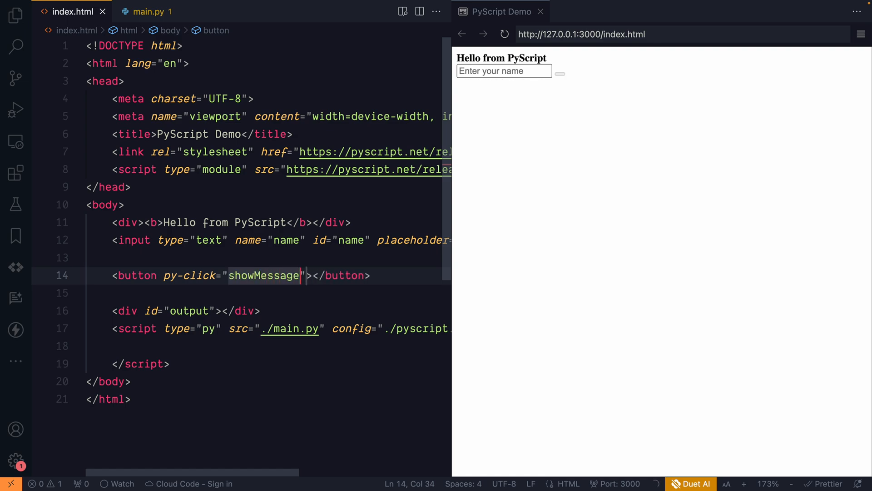
Label the button 'Show Message' and tidy the label spacing.
text(Show M)
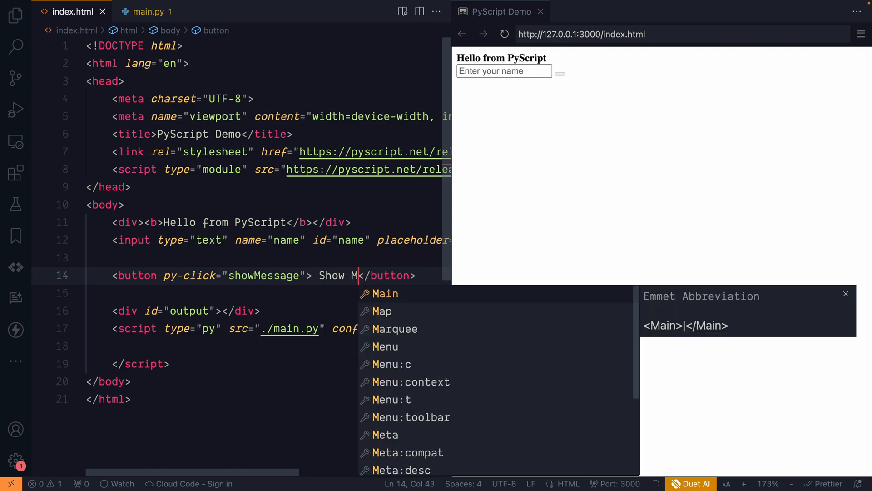
text(essage)
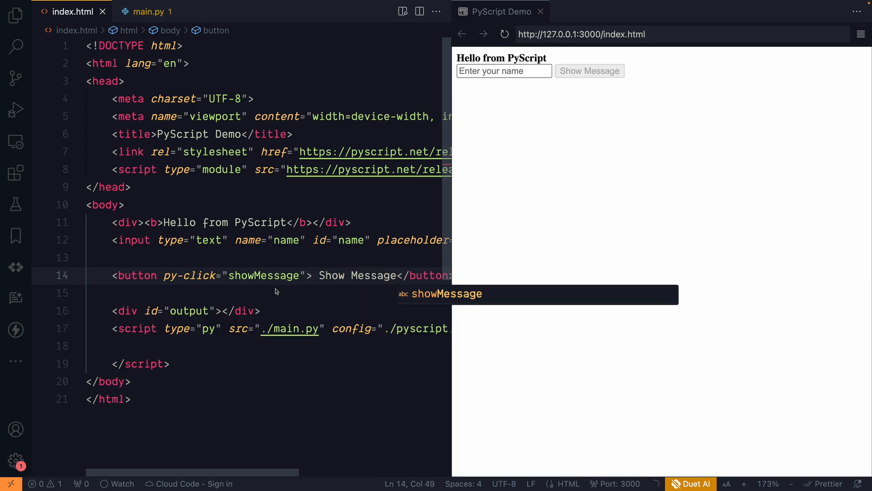
click(589, 71)
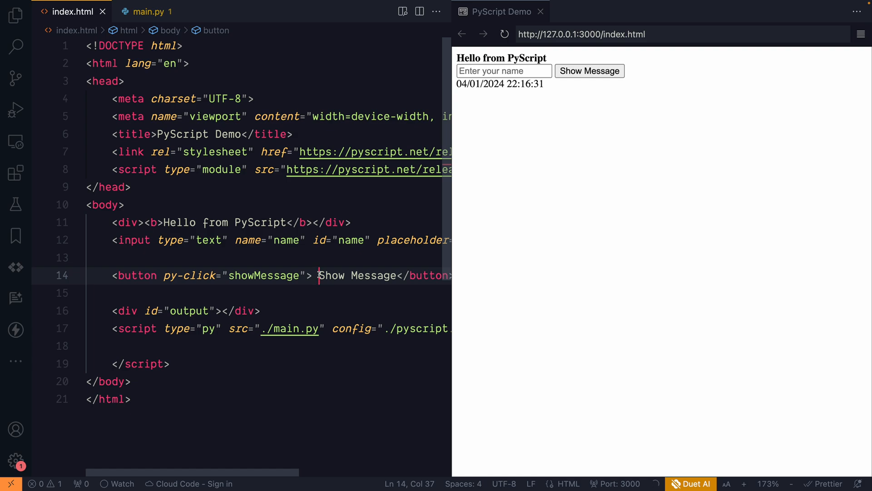
double_click(136, 276)
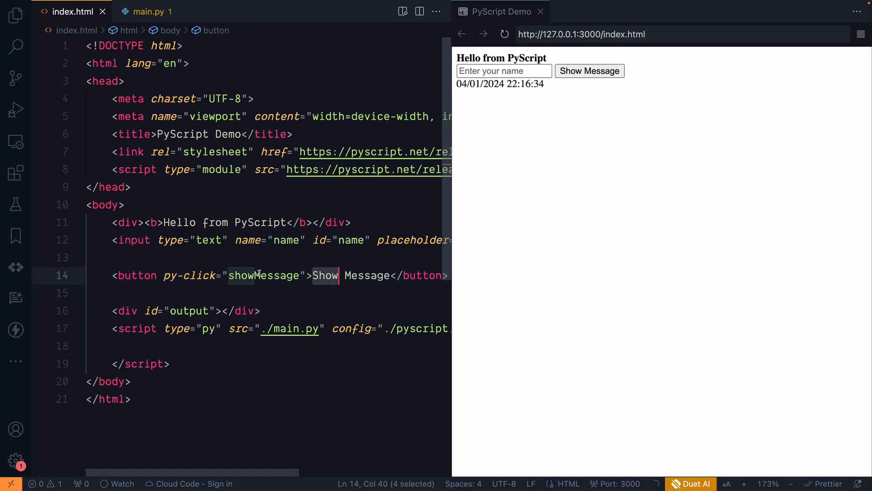
click(176, 275)
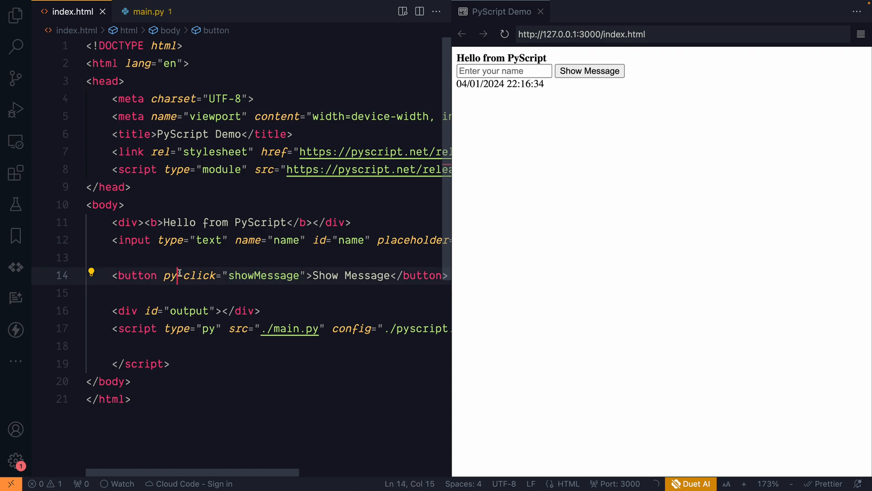
double_click(263, 275)
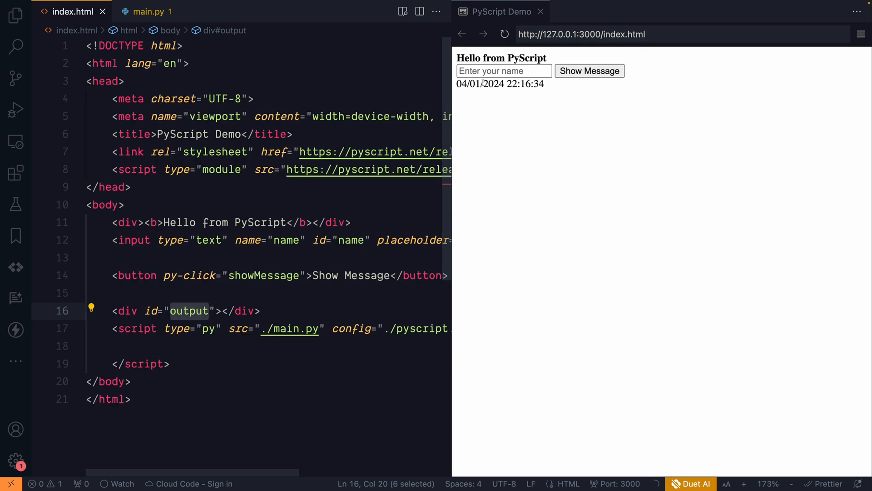
Write showMessage(event) in main.py, reading #name and setting #output's innerText to f"Hello {name}!".
click(148, 11)
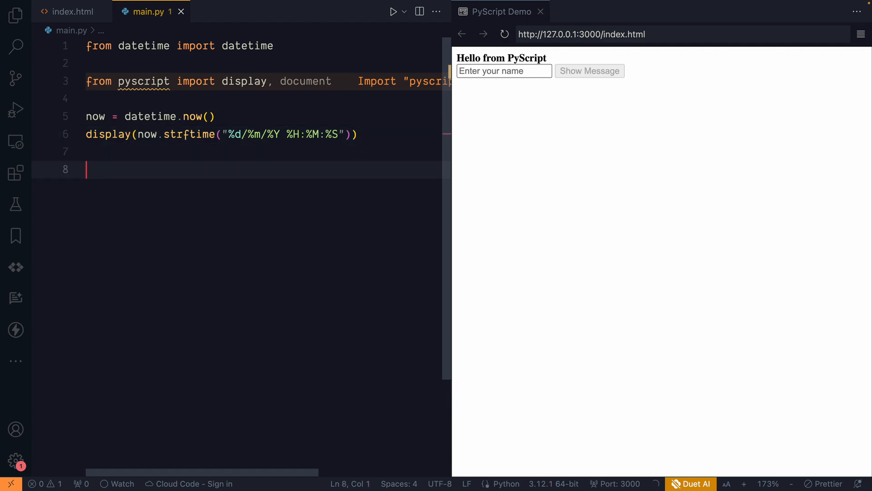
text(def sh)
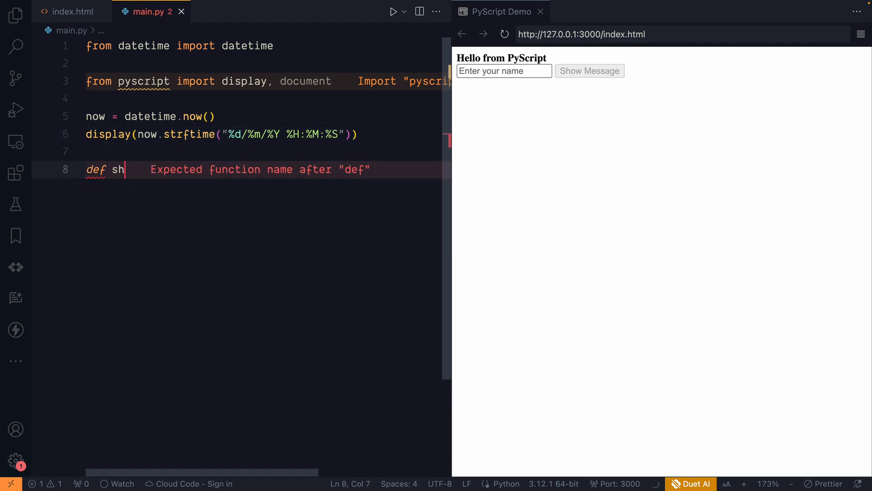
text(owMessage():)
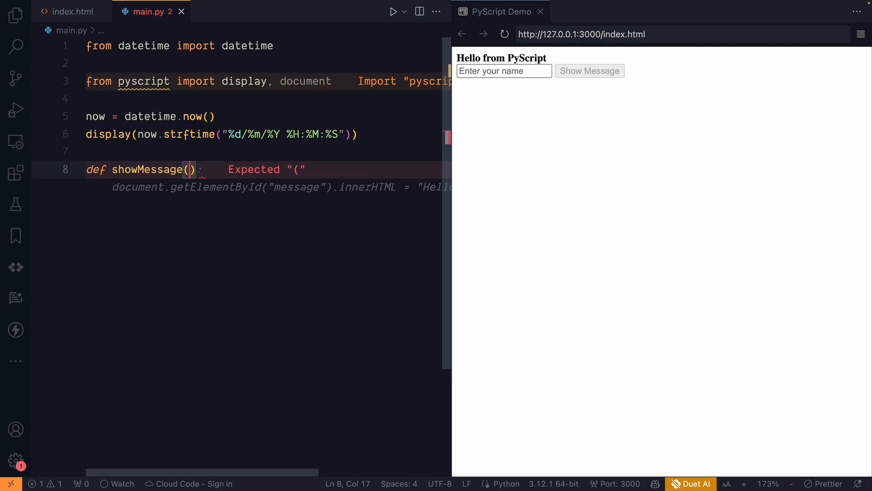
text(event)
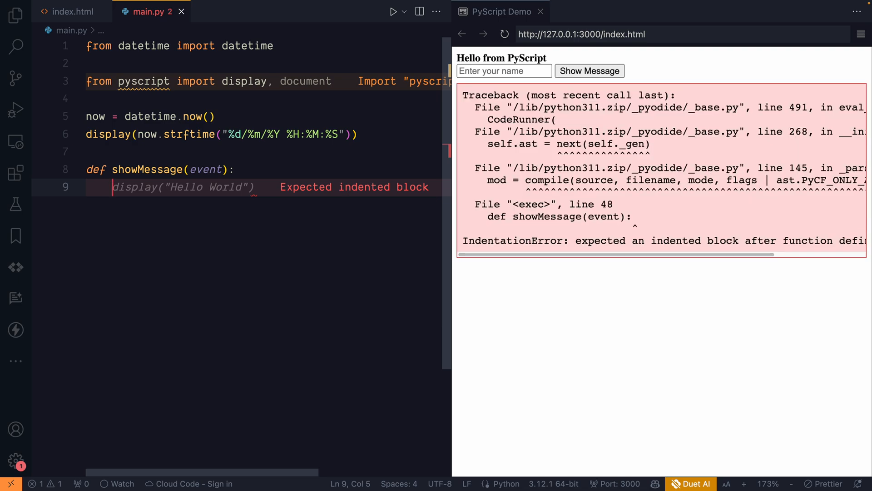
text(na)
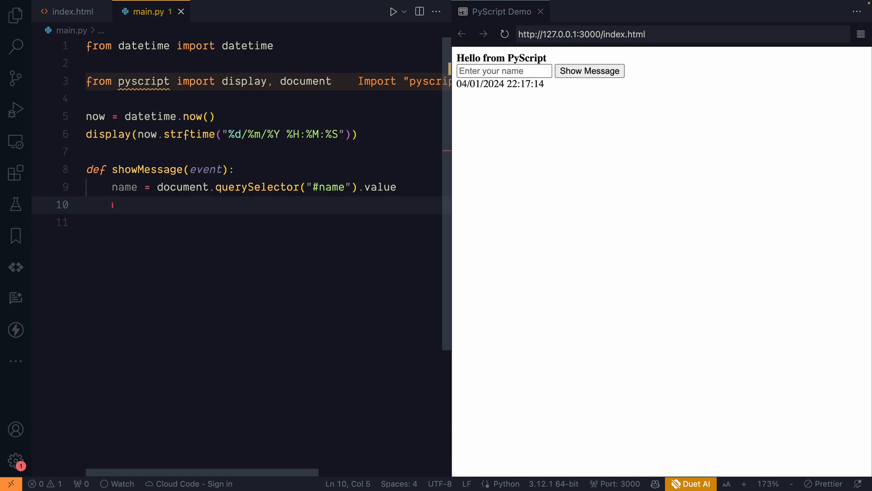
text(out)
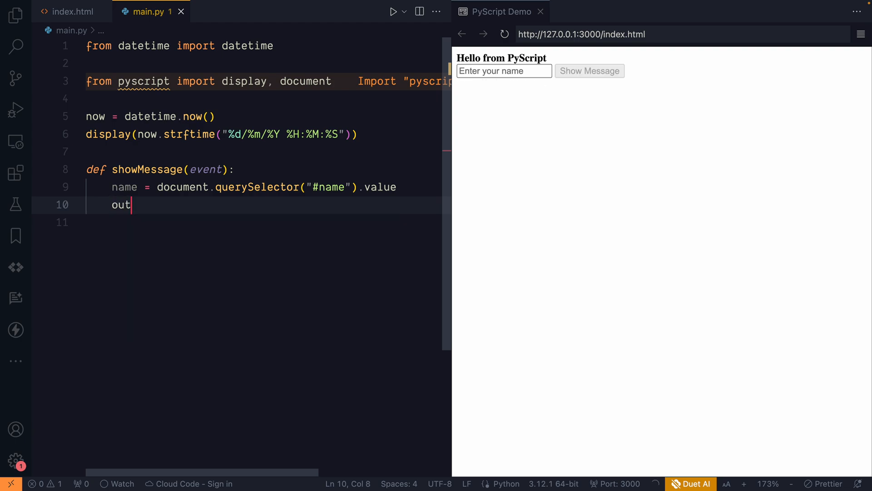
text(put)
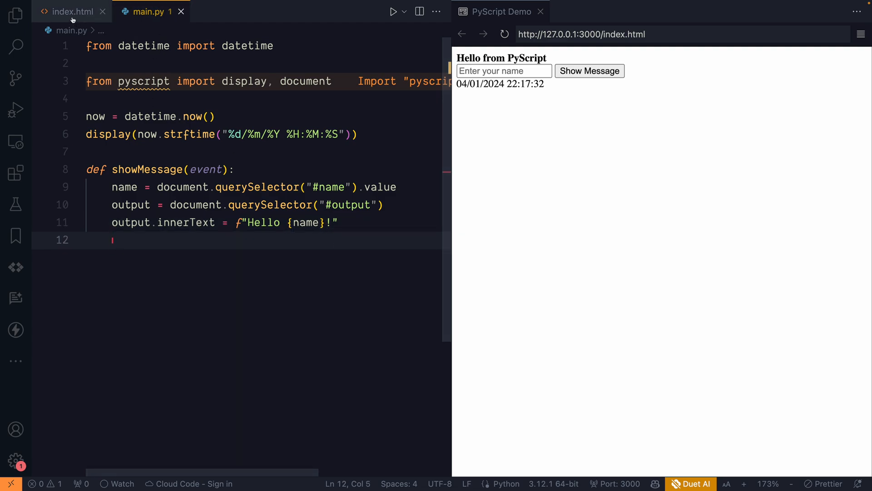
Enter 'Pawan' in the preview and click Show Message to get 'Hello Pawan!'.
click(70, 11)
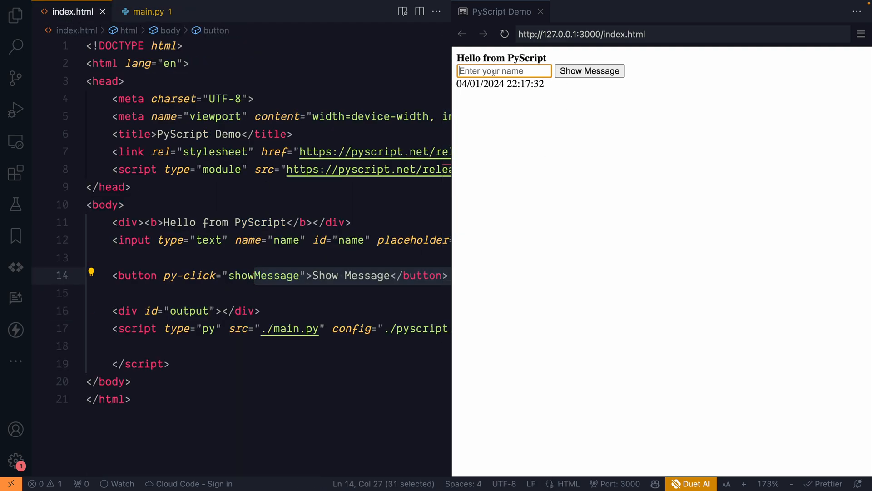
text(Pawan)
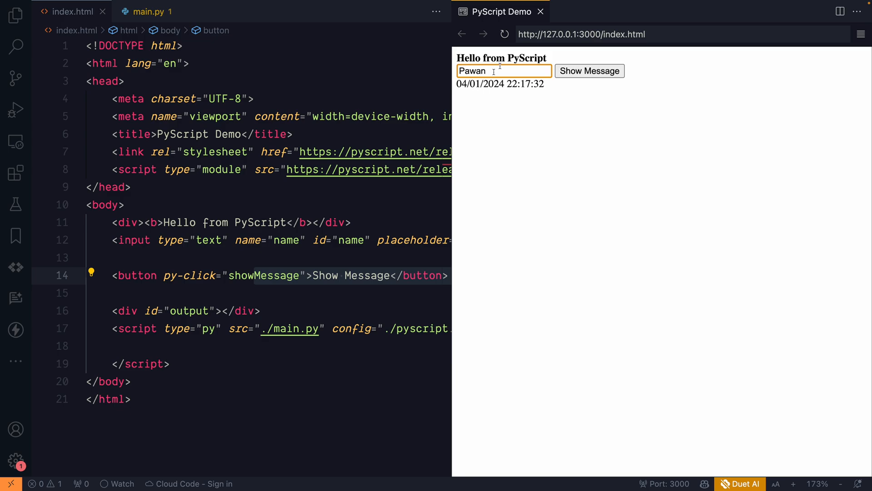
click(589, 71)
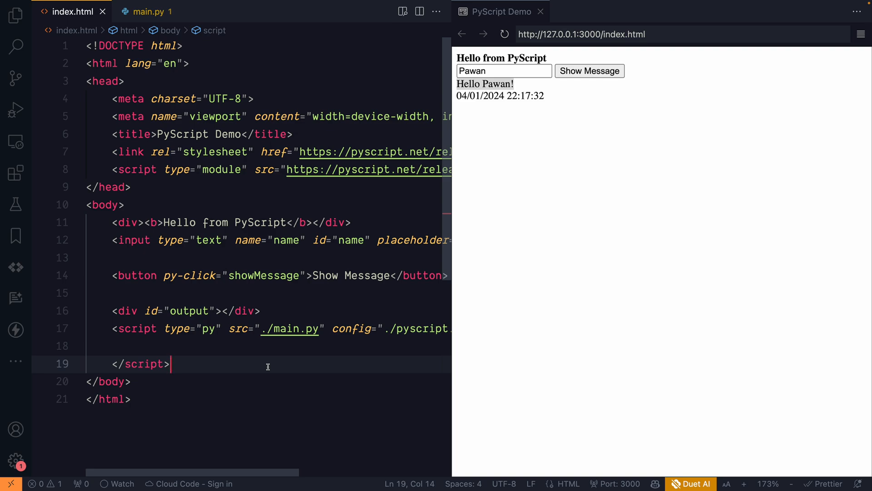
mouse_move(277, 381)
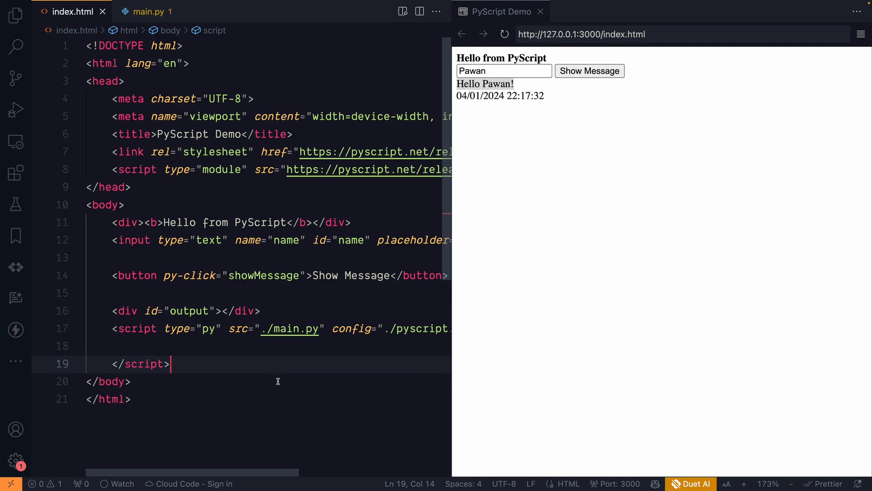